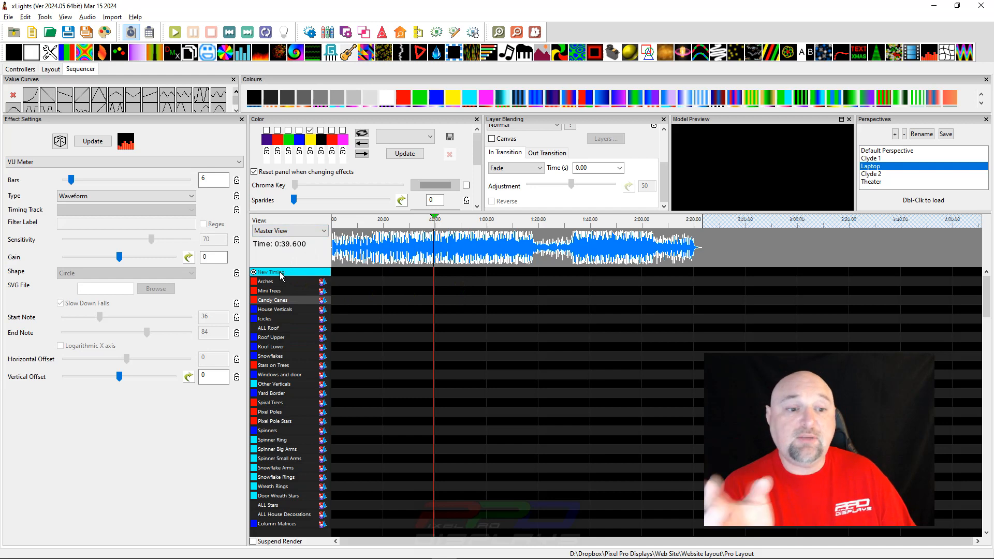
Add a 'Bar and Beat Tracker: Beats' timing track named Beats.
{"action": "right_click", "coordinate": [273, 272]}
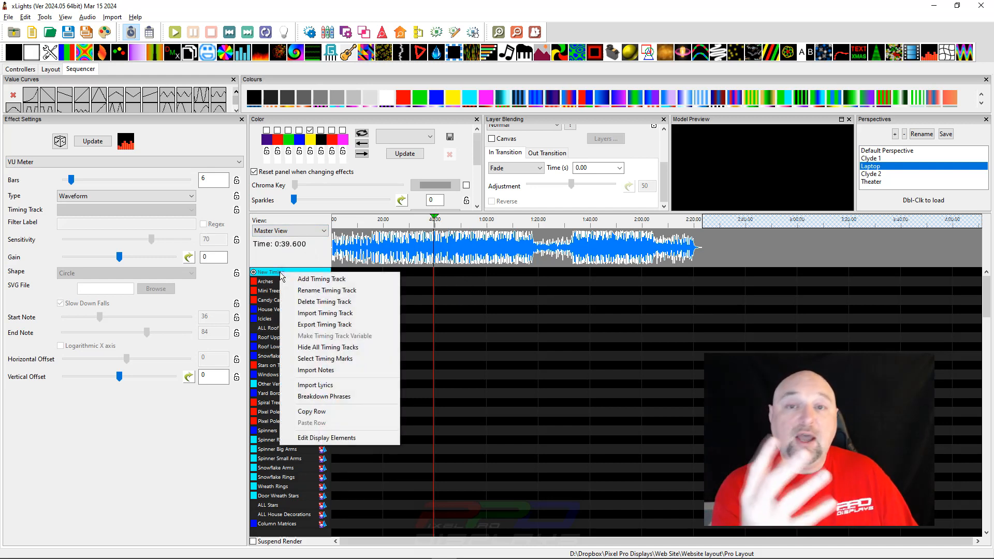
{"action": "left_click", "coordinate": [321, 278]}
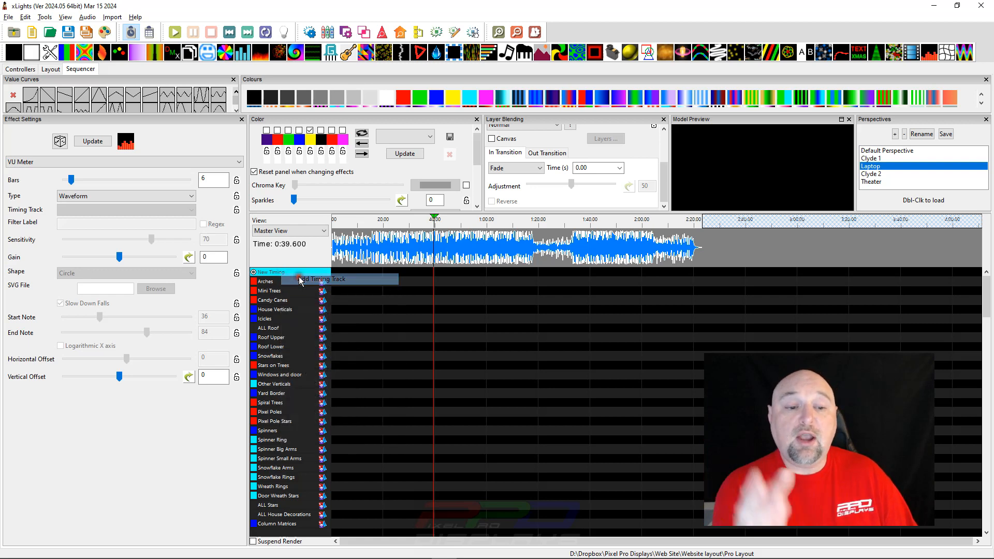
{"action": "left_click", "coordinate": [323, 279]}
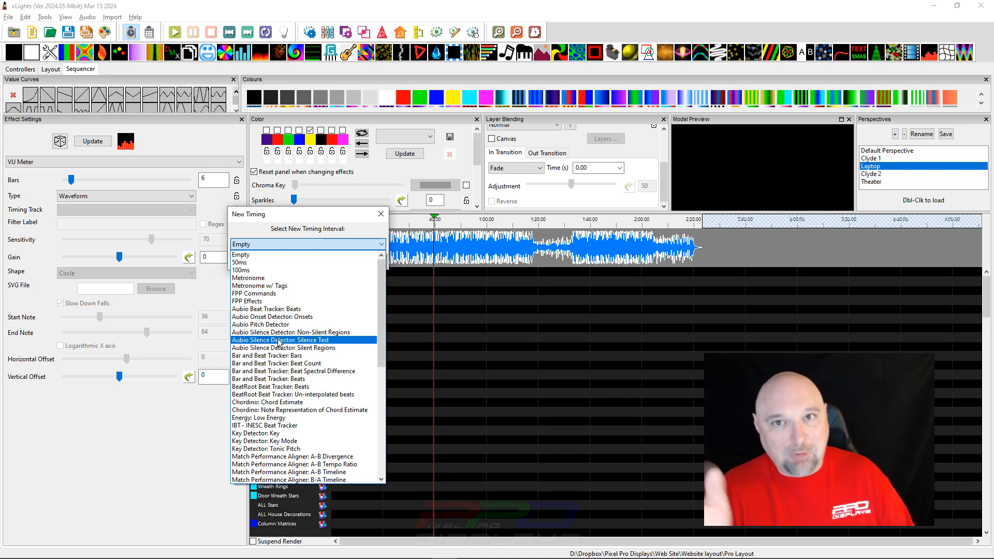
{"action": "mouse_move", "coordinate": [259, 332]}
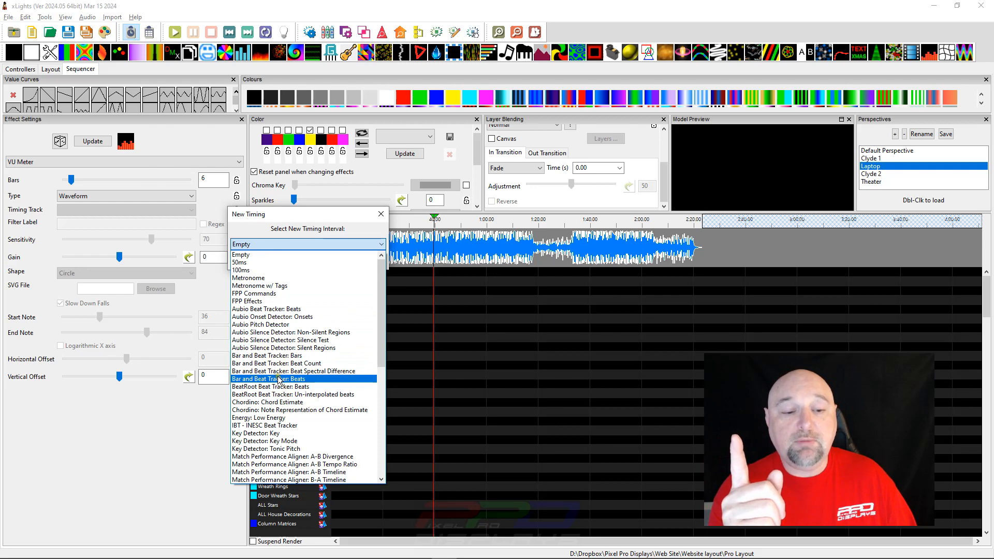
{"action": "left_click", "coordinate": [284, 379]}
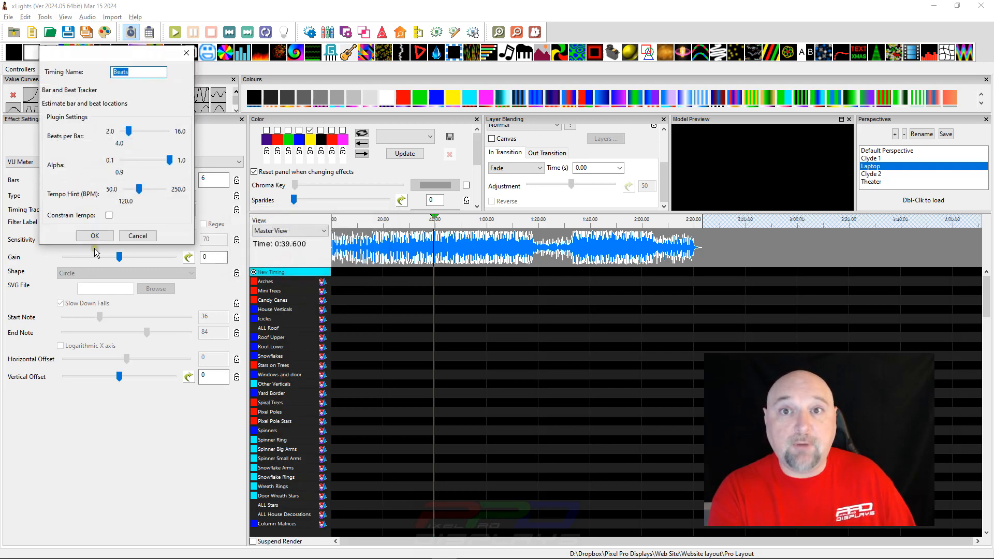
Accept the Bar and Beat Tracker settings to fill the Beats track with beat marks.
{"action": "left_click", "coordinate": [95, 235]}
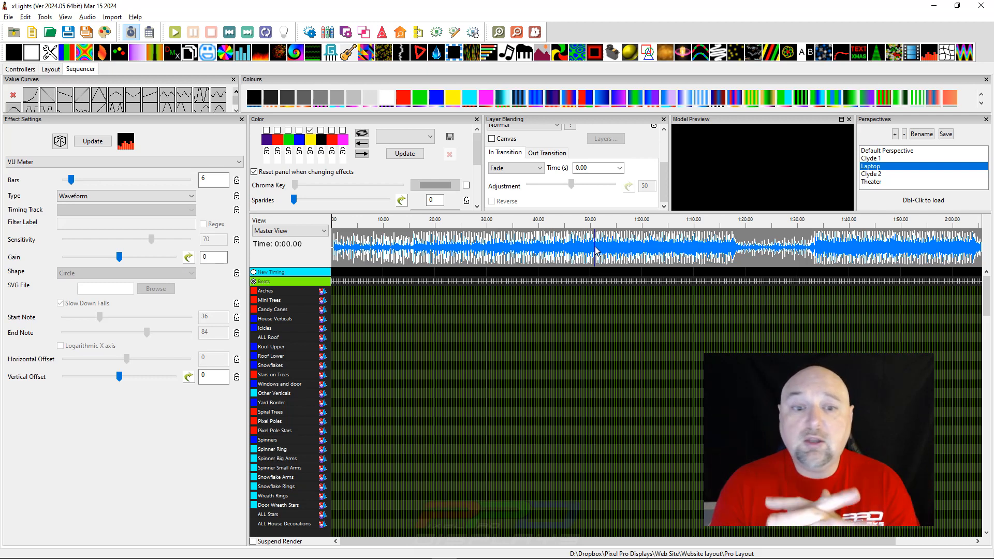
Switch the sequencer view to Mega Tree.
{"action": "left_click", "coordinate": [290, 231]}
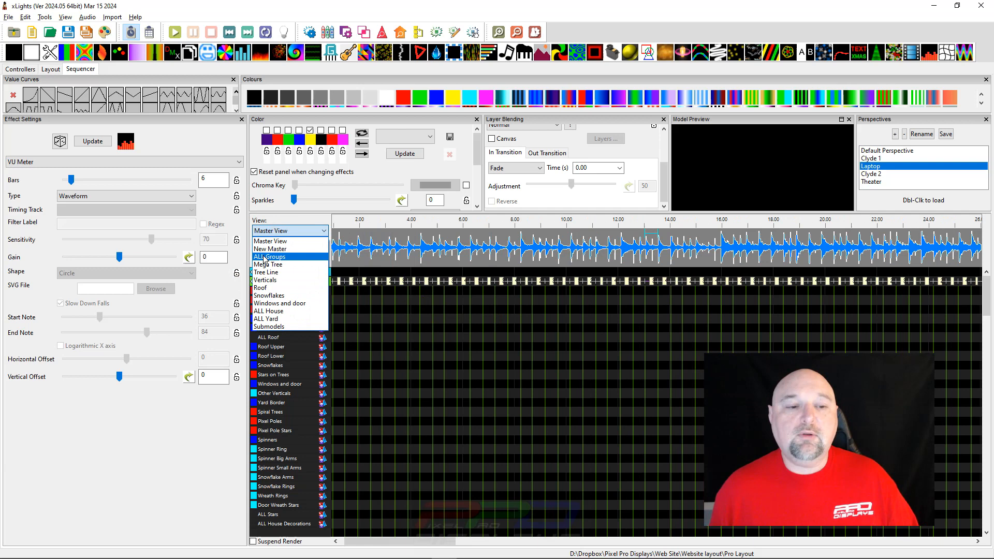
{"action": "mouse_move", "coordinate": [267, 264]}
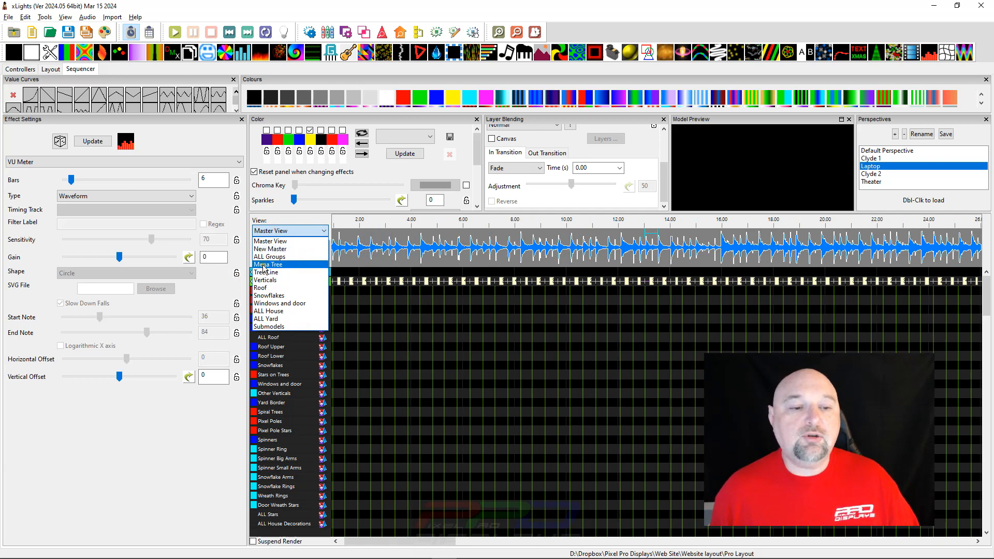
{"action": "left_click", "coordinate": [268, 264]}
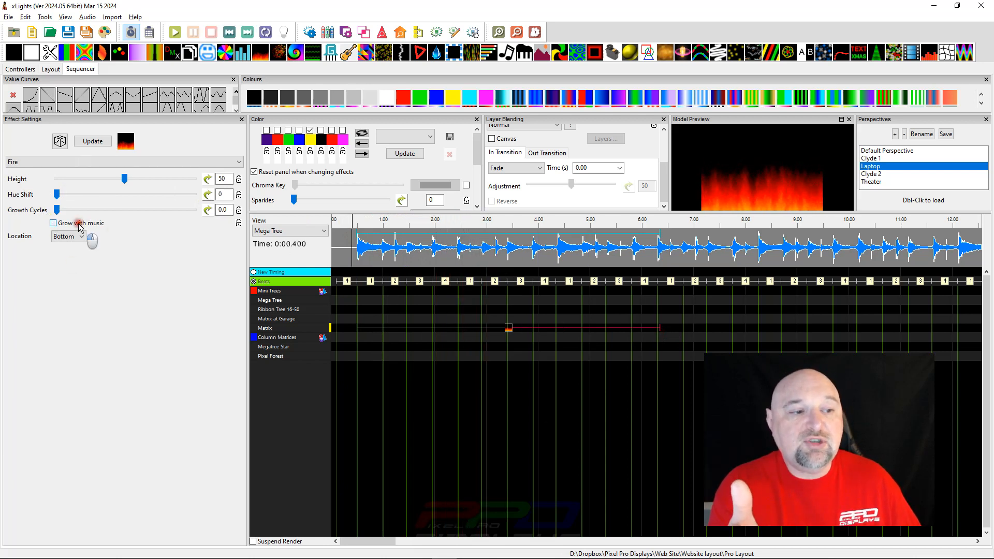
Enable 'Grow with music' on the Matrix Fire effect and lengthen the effect.
{"action": "left_click", "coordinate": [52, 223]}
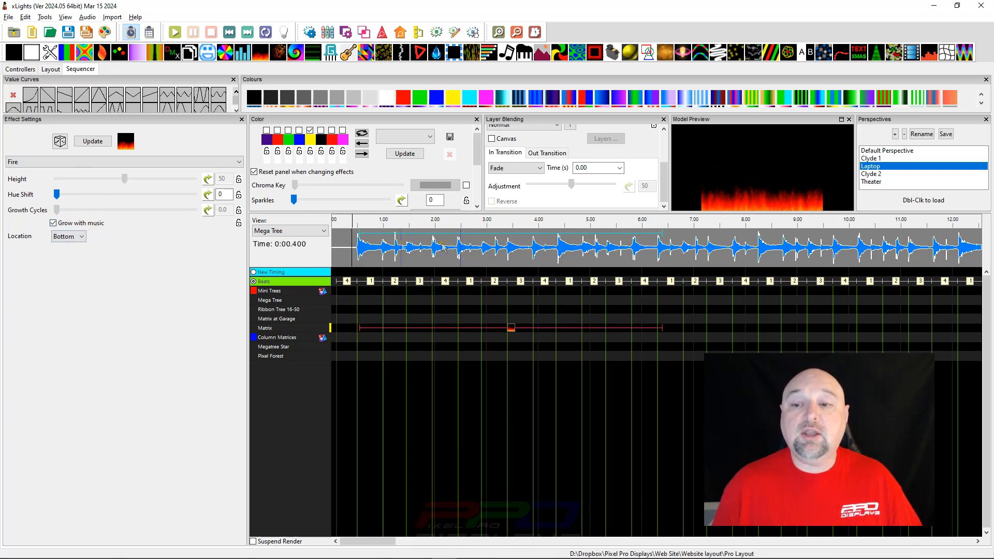
{"action": "left_click", "coordinate": [174, 33]}
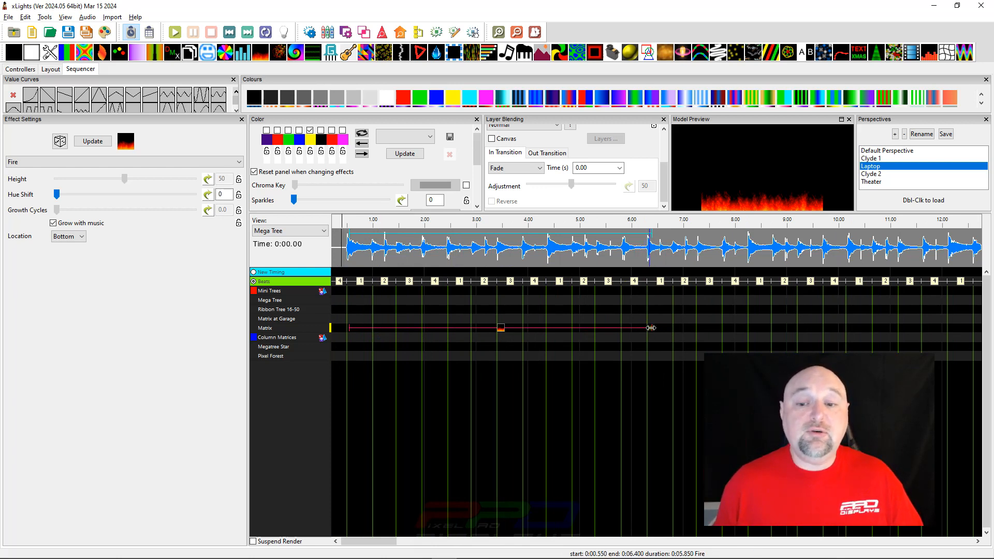
{"action": "left_click_drag", "start_coordinate": [648, 327], "coordinate": [765, 328]}
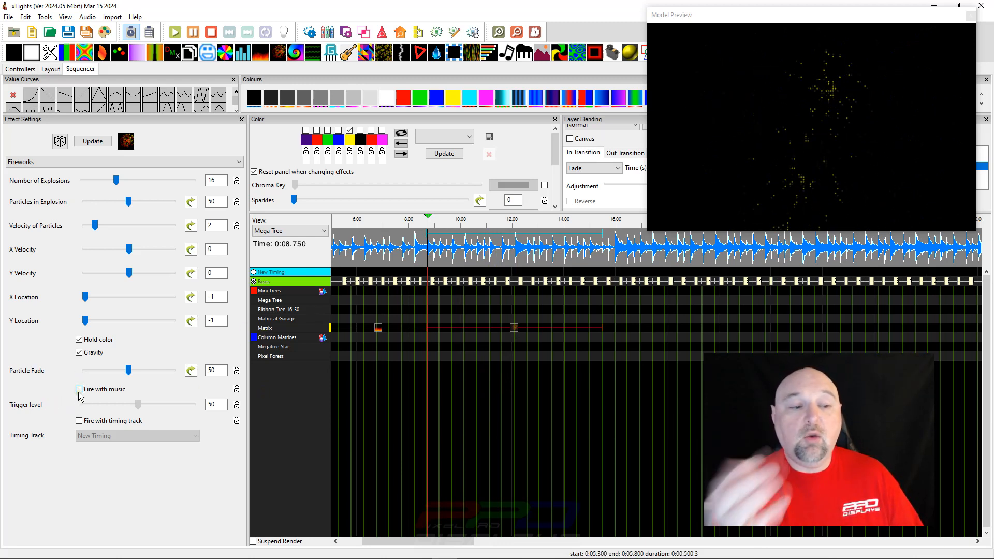
Enable 'Fire with music' on the Matrix Fireworks effect.
{"action": "left_click", "coordinate": [78, 389]}
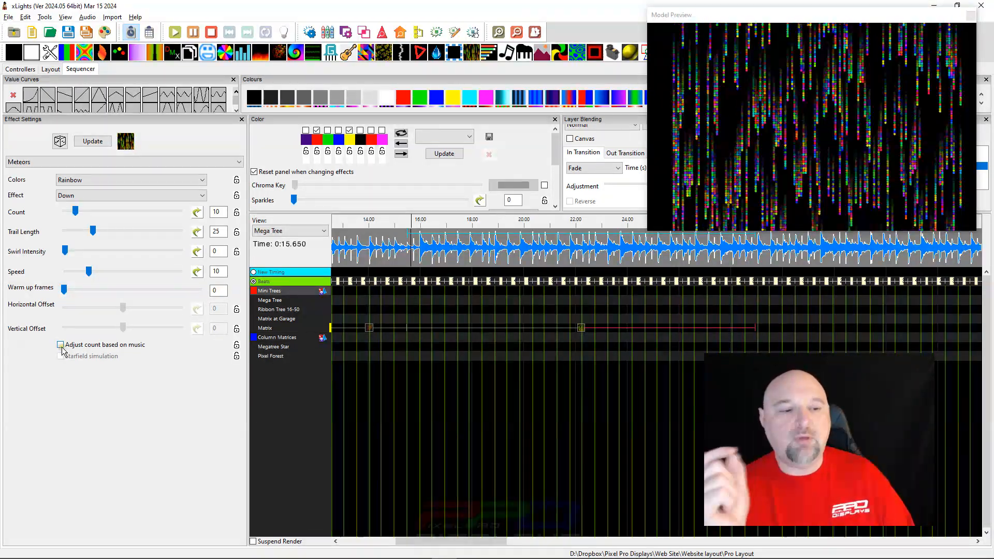
Make Meteors count follow the music, shorten trails, raise swirl intensity, and adjust speed.
{"action": "left_click", "coordinate": [60, 344]}
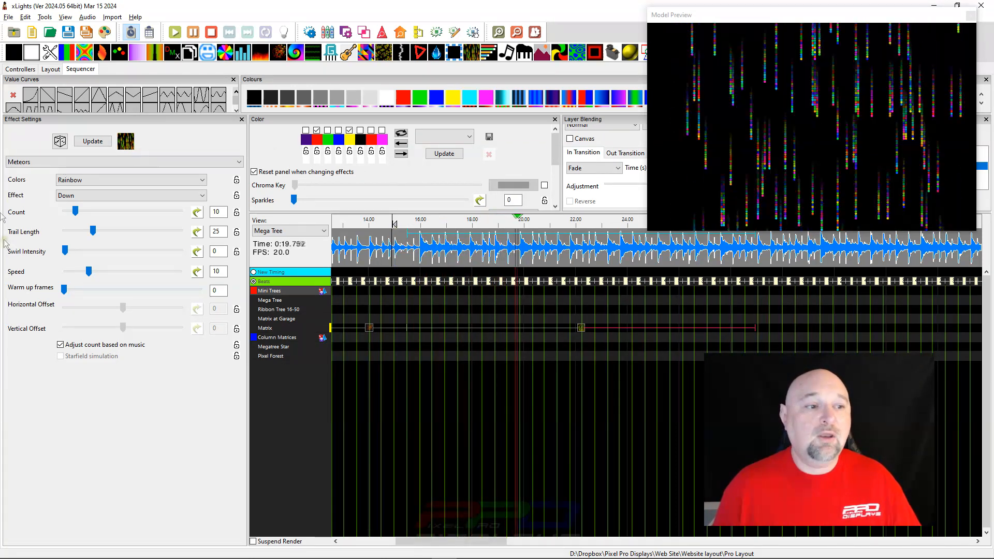
{"action": "left_click_drag", "start_coordinate": [93, 231], "coordinate": [80, 231]}
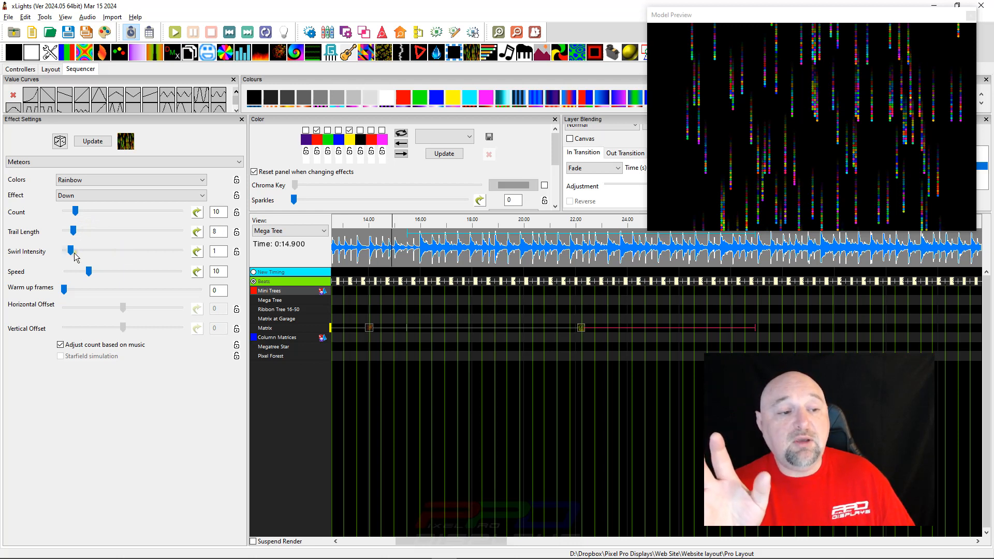
{"action": "left_click_drag", "start_coordinate": [70, 251], "coordinate": [88, 251]}
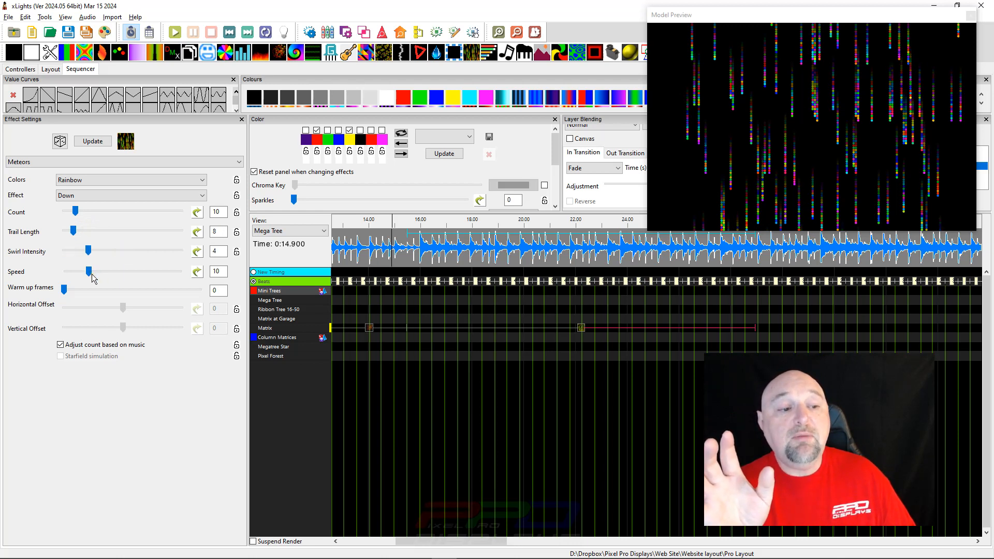
{"action": "left_click_drag", "start_coordinate": [87, 271], "coordinate": [97, 271]}
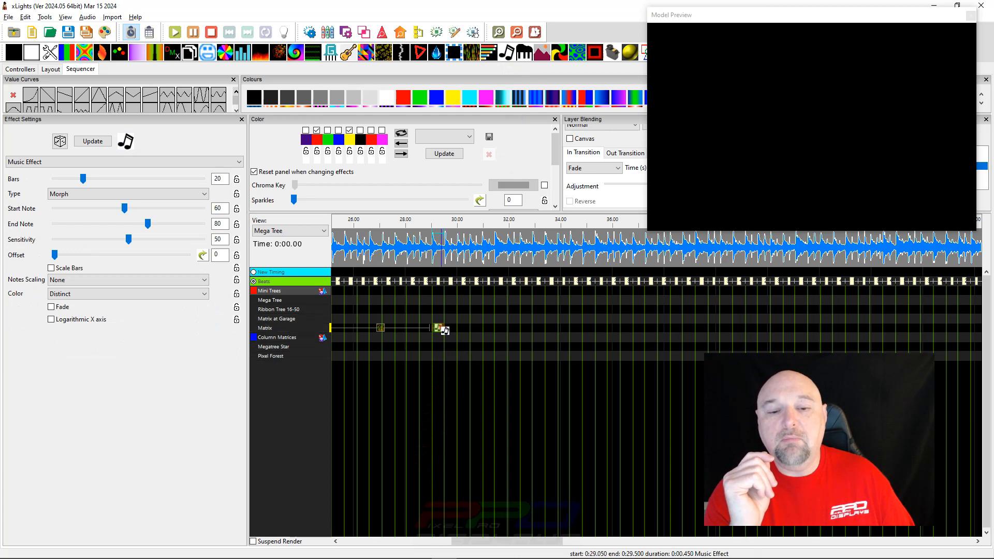
Lengthen the Music effect, toggle bar scaling, and try different bar counts and end notes.
{"action": "left_click_drag", "start_coordinate": [444, 328], "coordinate": [623, 329]}
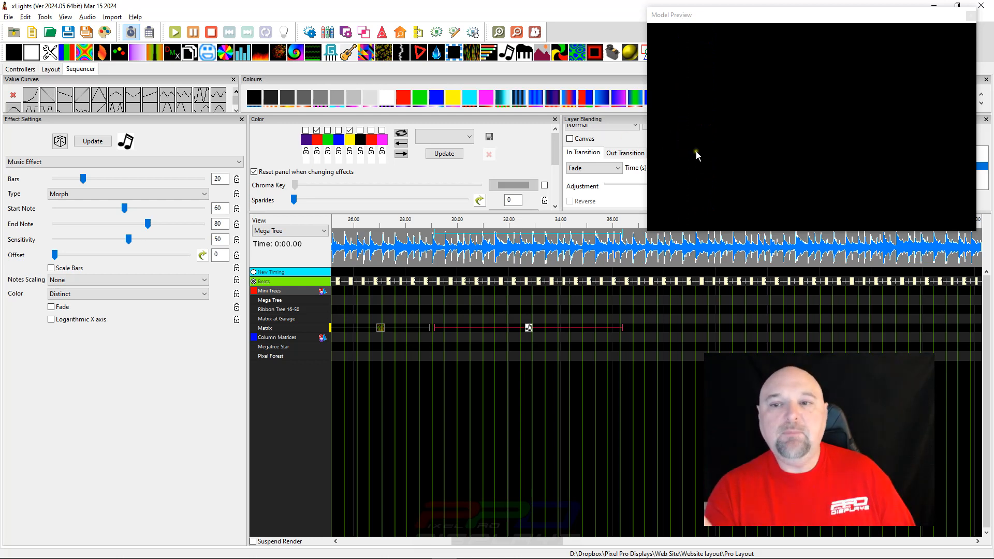
{"action": "mouse_move", "coordinate": [723, 73]}
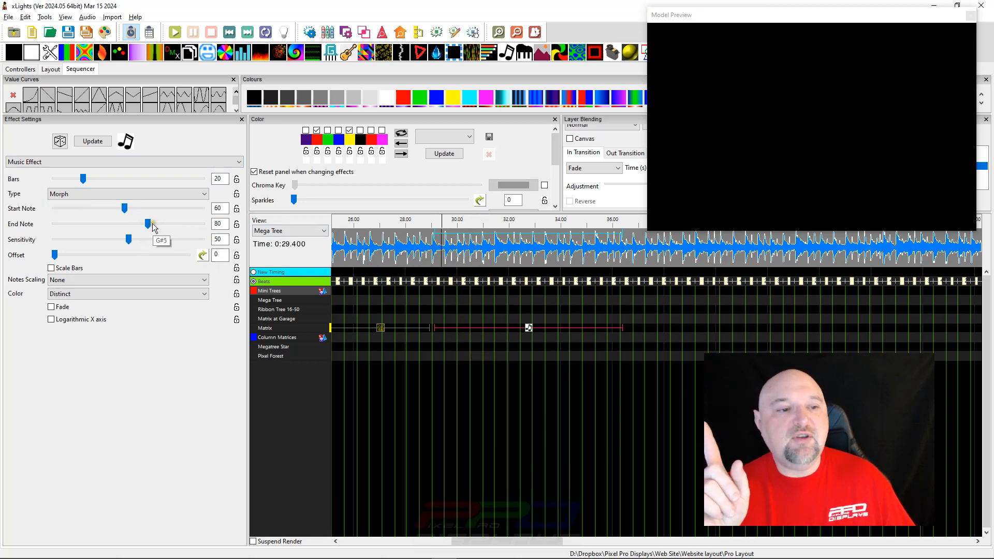
{"action": "left_click_drag", "start_coordinate": [150, 223], "coordinate": [190, 224]}
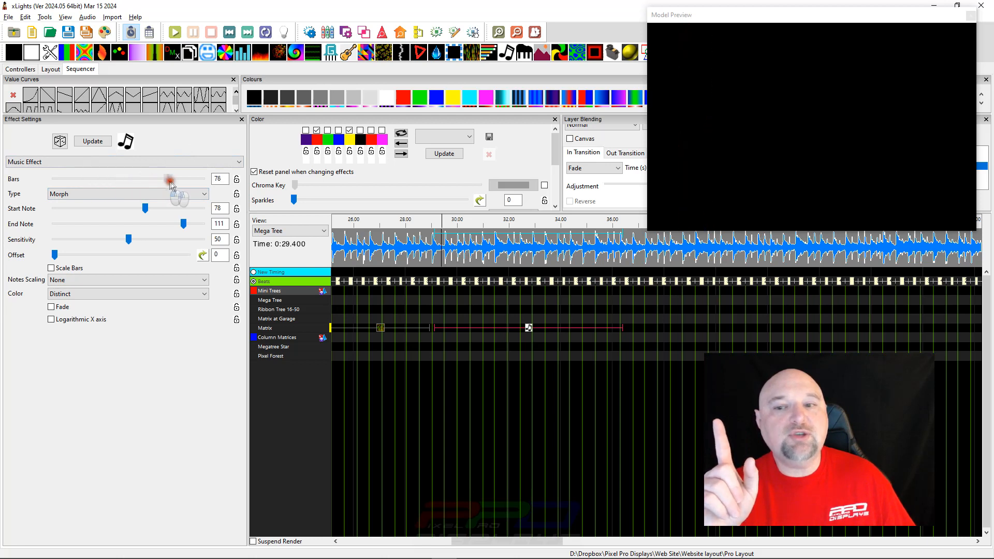
{"action": "left_click_drag", "start_coordinate": [170, 178], "coordinate": [125, 179]}
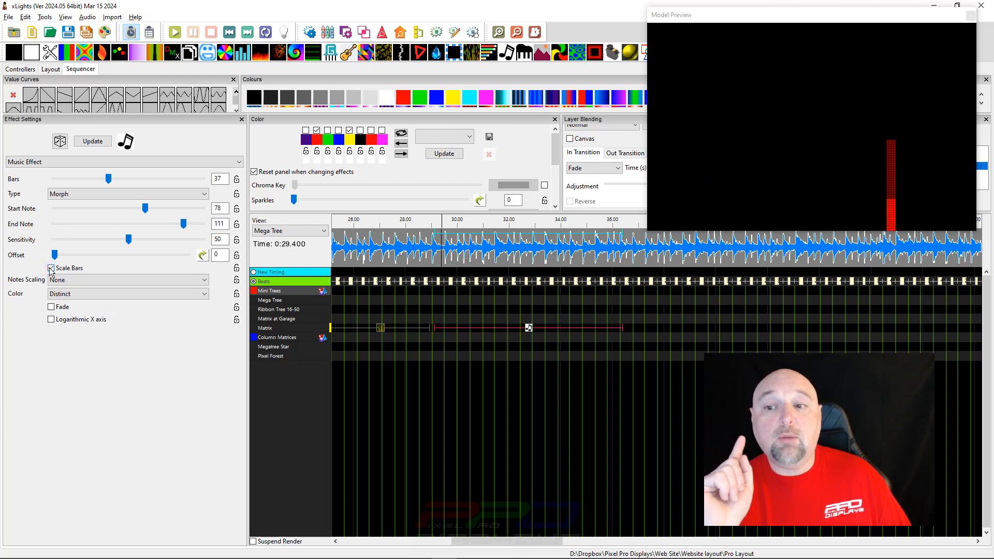
{"action": "left_click", "coordinate": [50, 268]}
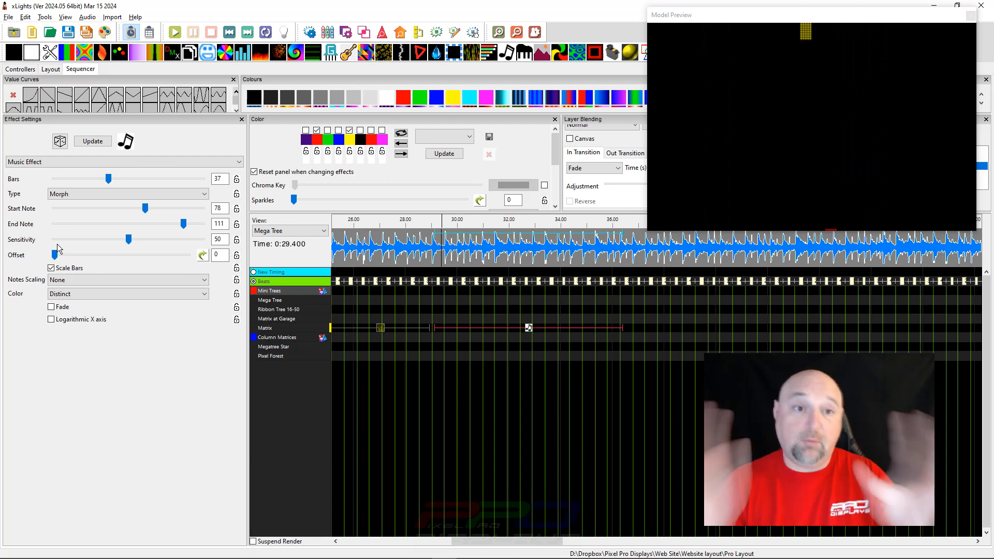
{"action": "left_click_drag", "start_coordinate": [107, 179], "coordinate": [67, 178]}
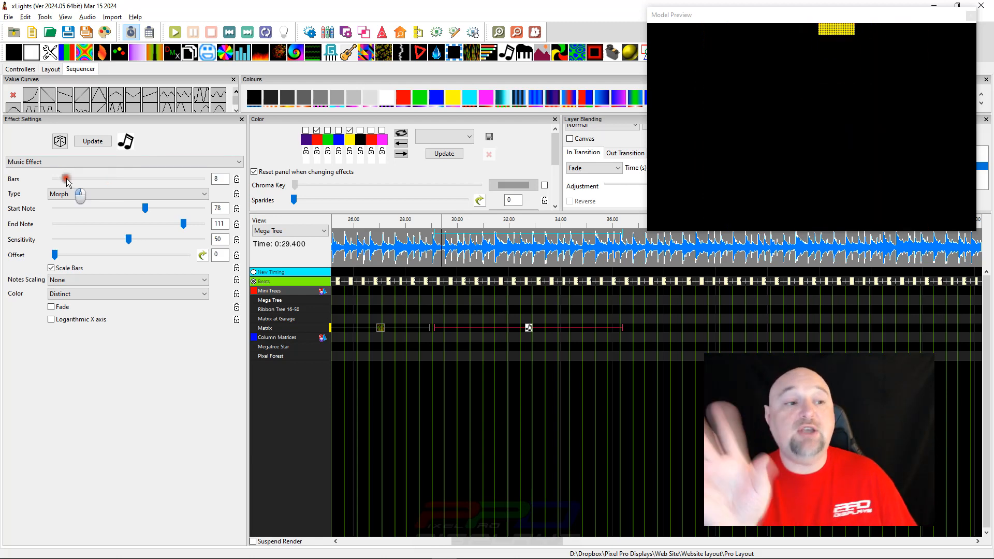
{"action": "left_click_drag", "start_coordinate": [66, 178], "coordinate": [193, 179]}
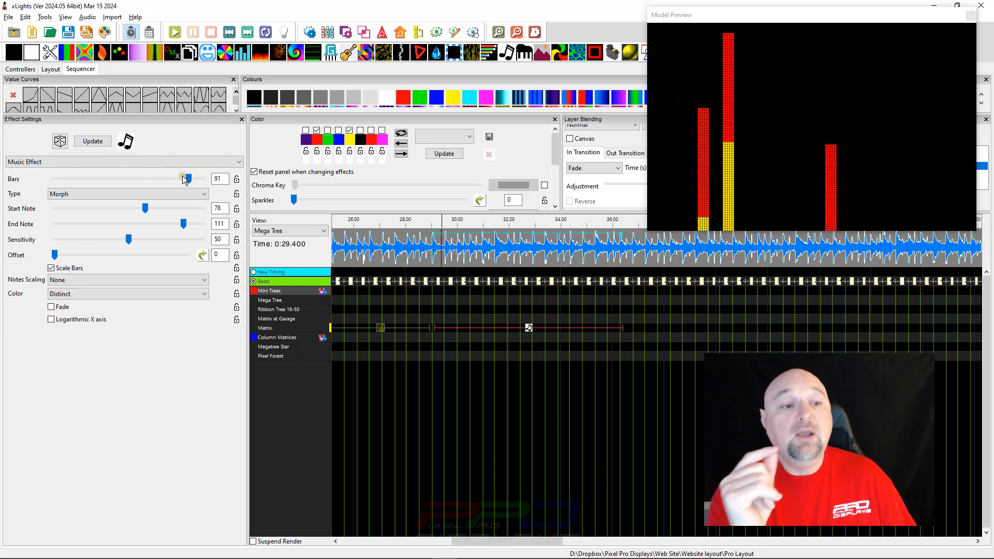
{"action": "left_click_drag", "start_coordinate": [185, 178], "coordinate": [143, 179]}
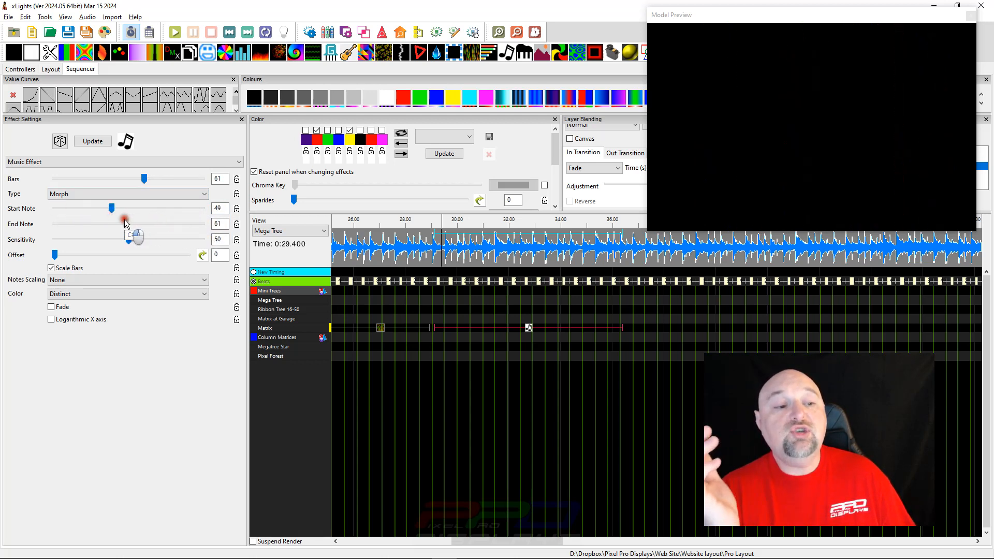
Set the Music effect to start note 28, 25 bars, and sensitivity 56.
{"action": "left_click_drag", "start_coordinate": [112, 208], "coordinate": [87, 208]}
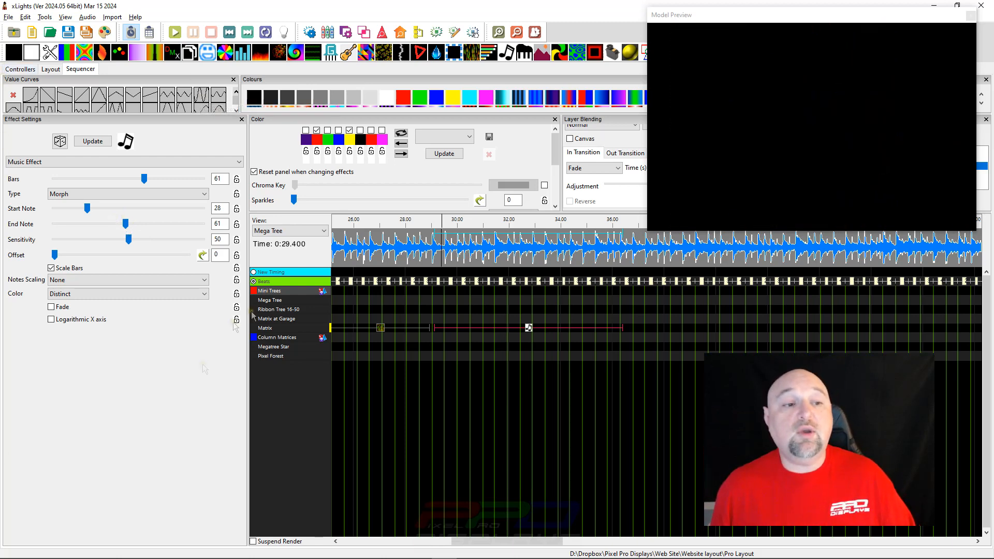
{"action": "left_click_drag", "start_coordinate": [143, 179], "coordinate": [99, 178]}
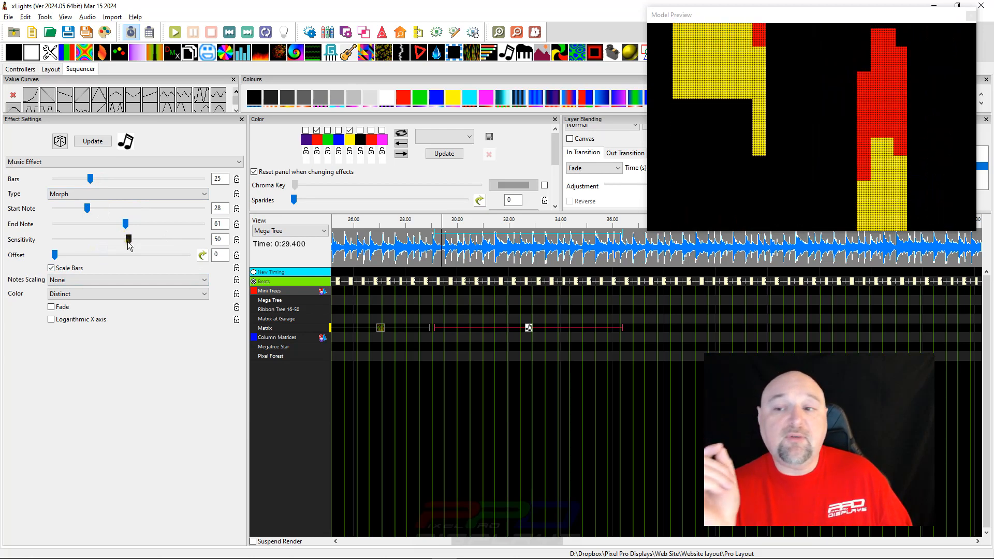
{"action": "left_click_drag", "start_coordinate": [129, 239], "coordinate": [104, 240]}
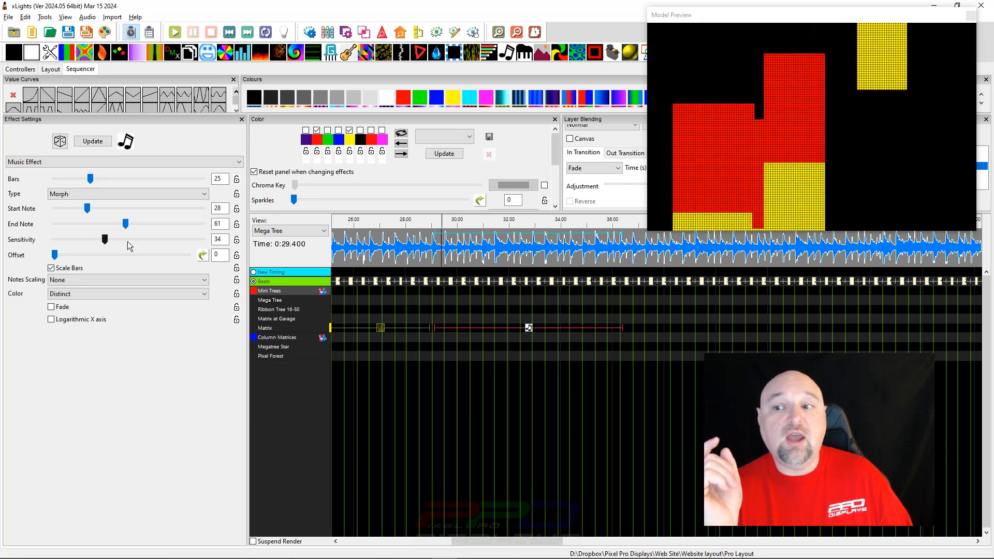
{"action": "left_click_drag", "start_coordinate": [105, 239], "coordinate": [88, 239]}
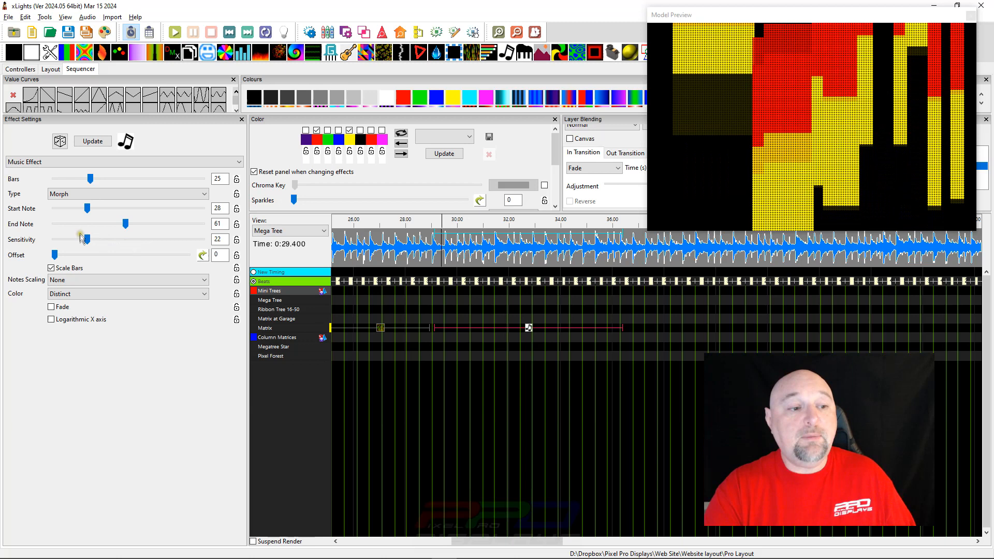
{"action": "left_click_drag", "start_coordinate": [86, 239], "coordinate": [181, 240]}
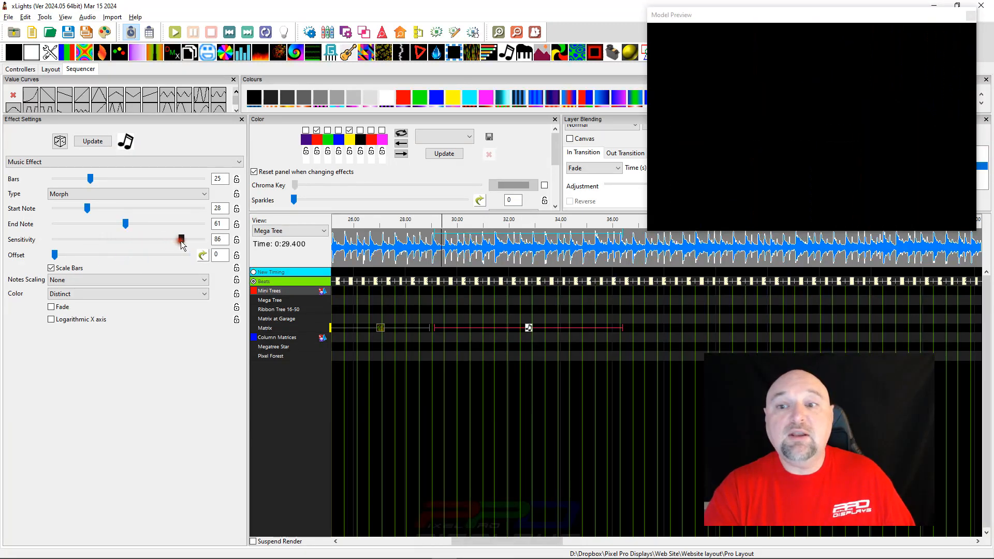
{"action": "left_click_drag", "start_coordinate": [180, 240], "coordinate": [136, 240]}
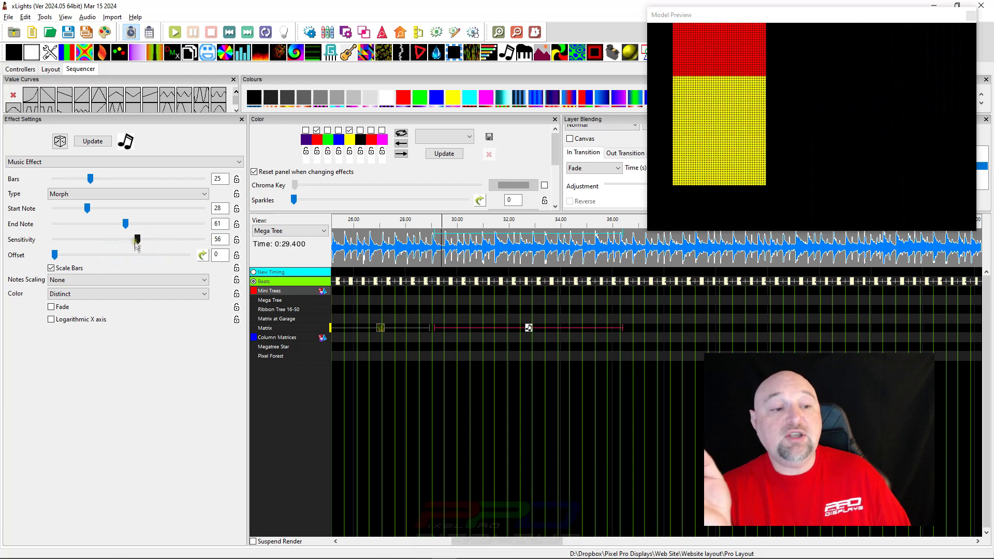
Set Notes Scaling to Individual Notes, start note 44, and sensitivity 46.
{"action": "left_click", "coordinate": [126, 280]}
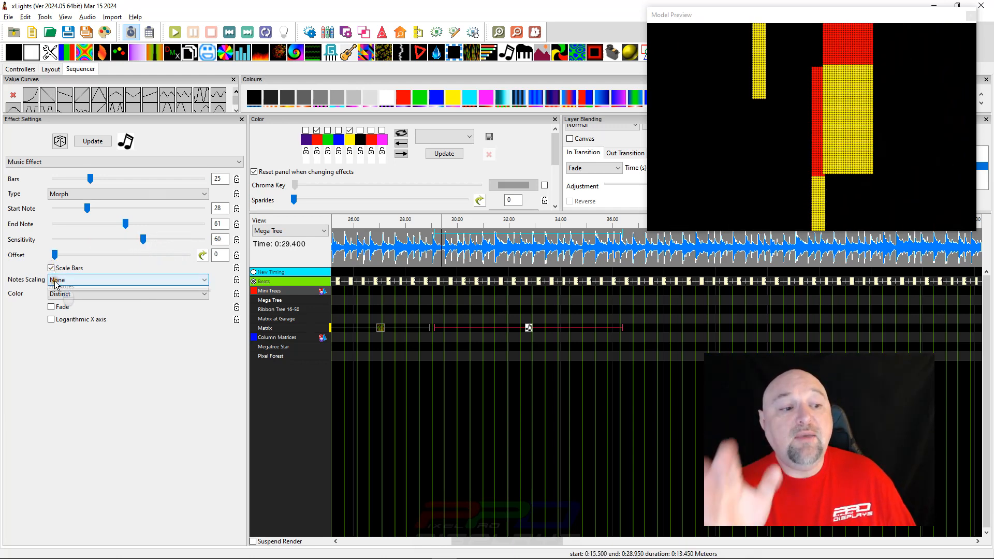
{"action": "left_click", "coordinate": [126, 280]}
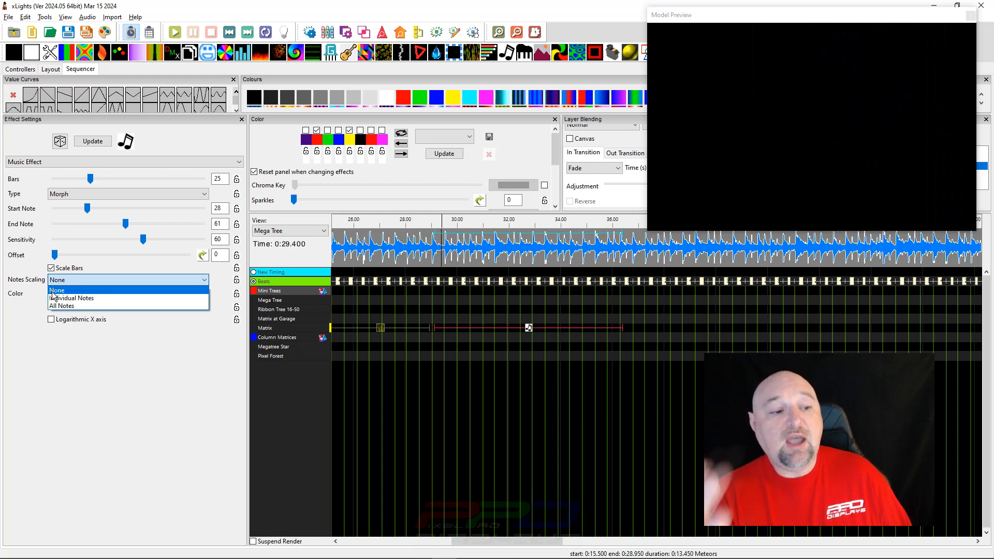
{"action": "mouse_move", "coordinate": [58, 298]}
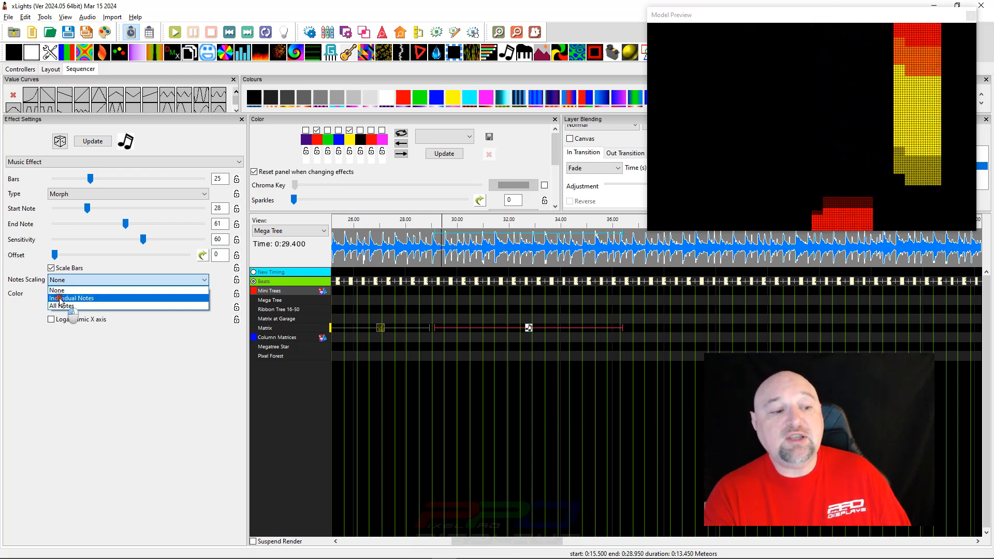
{"action": "left_click", "coordinate": [71, 298]}
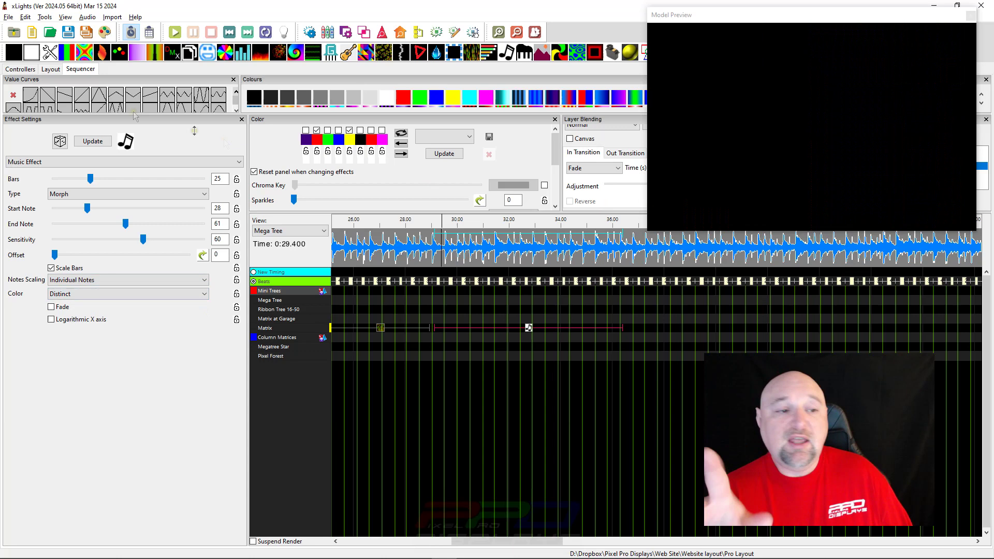
{"action": "left_click_drag", "start_coordinate": [143, 239], "coordinate": [148, 239]}
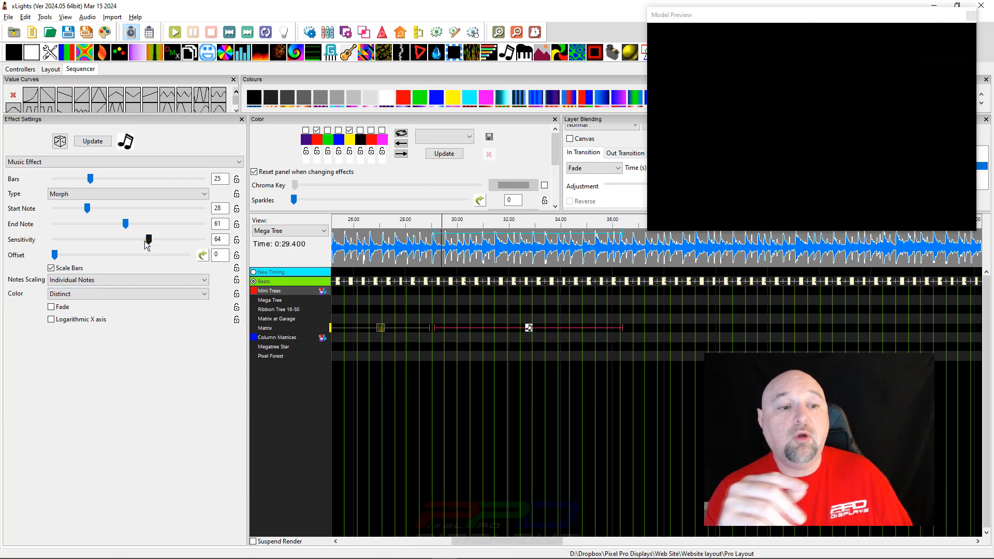
{"action": "left_click_drag", "start_coordinate": [87, 208], "coordinate": [105, 208]}
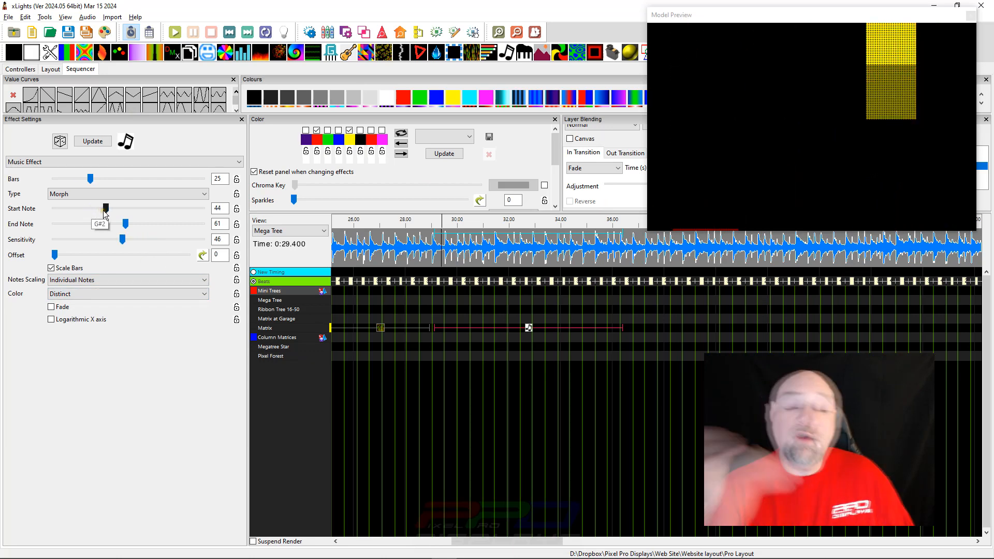
{"action": "left_click_drag", "start_coordinate": [105, 208], "coordinate": [112, 208]}
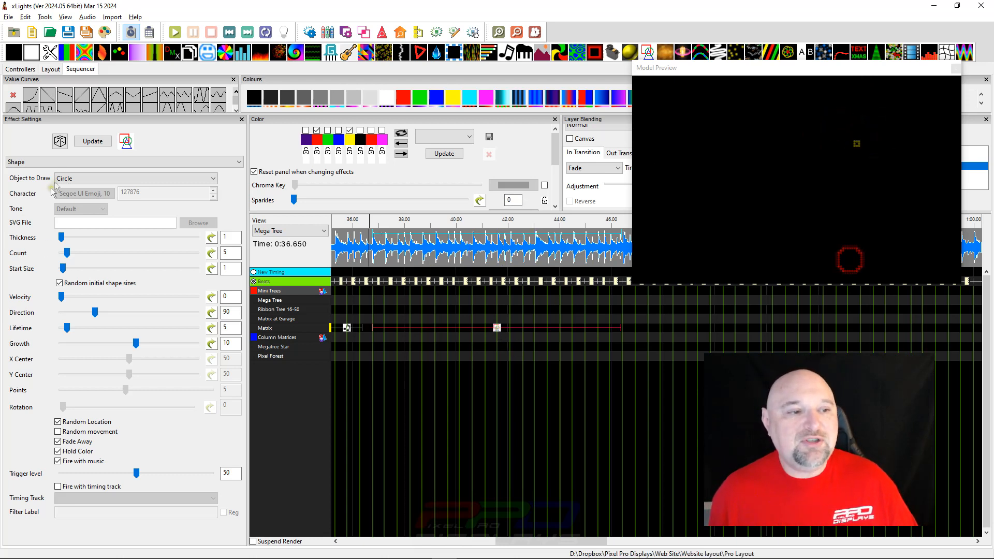
Choose the Shapes effect's object to draw, trying ellipse and then triangle.
{"action": "left_click", "coordinate": [134, 178]}
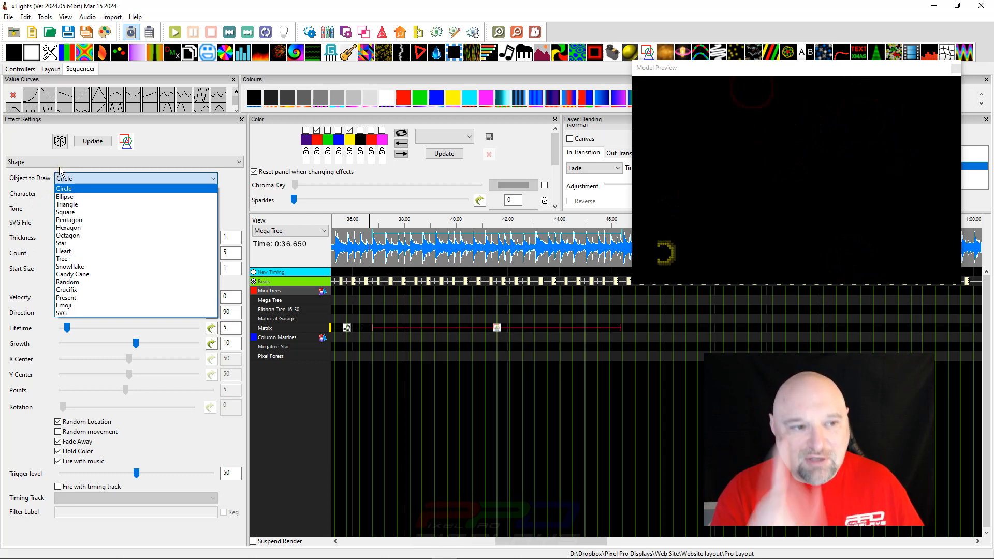
{"action": "left_click", "coordinate": [65, 196]}
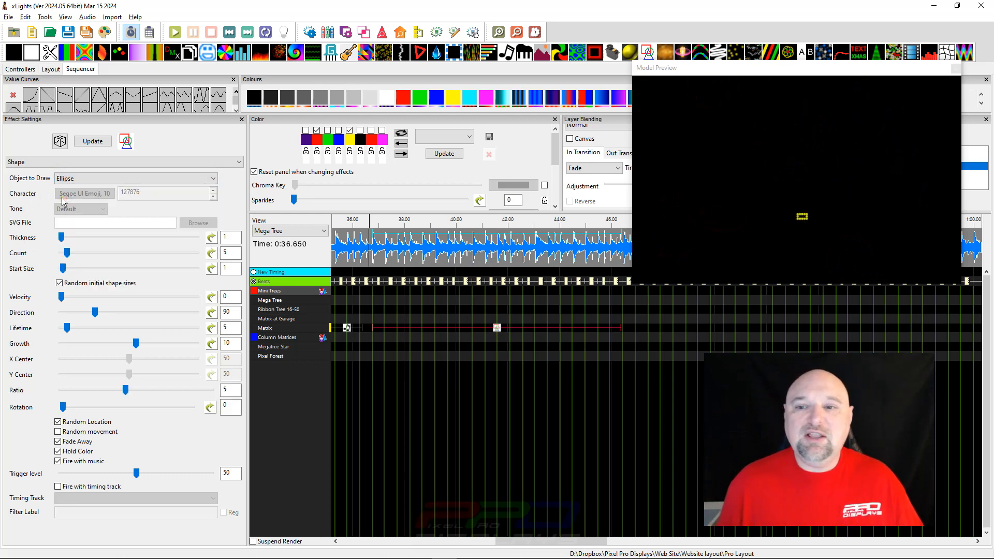
{"action": "left_click", "coordinate": [136, 178]}
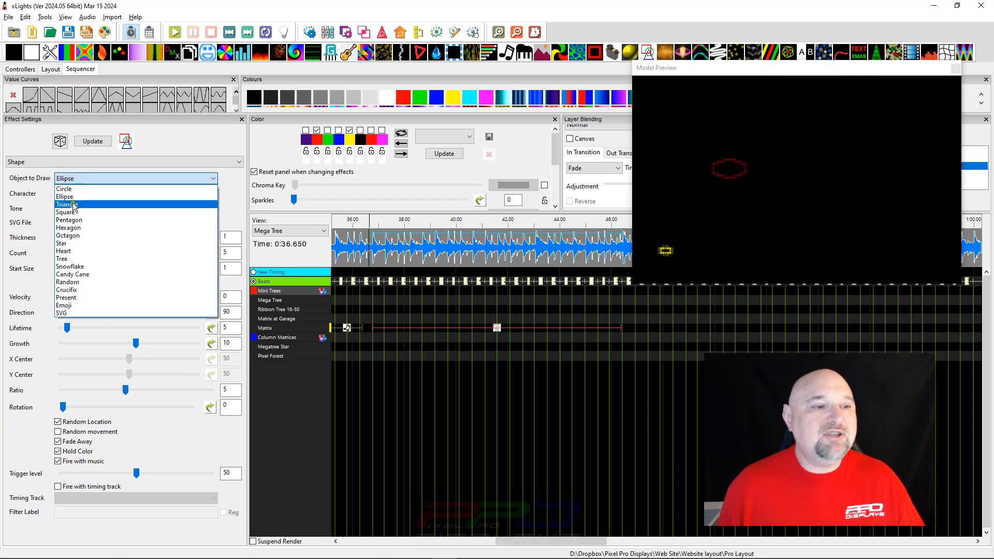
{"action": "left_click", "coordinate": [68, 204]}
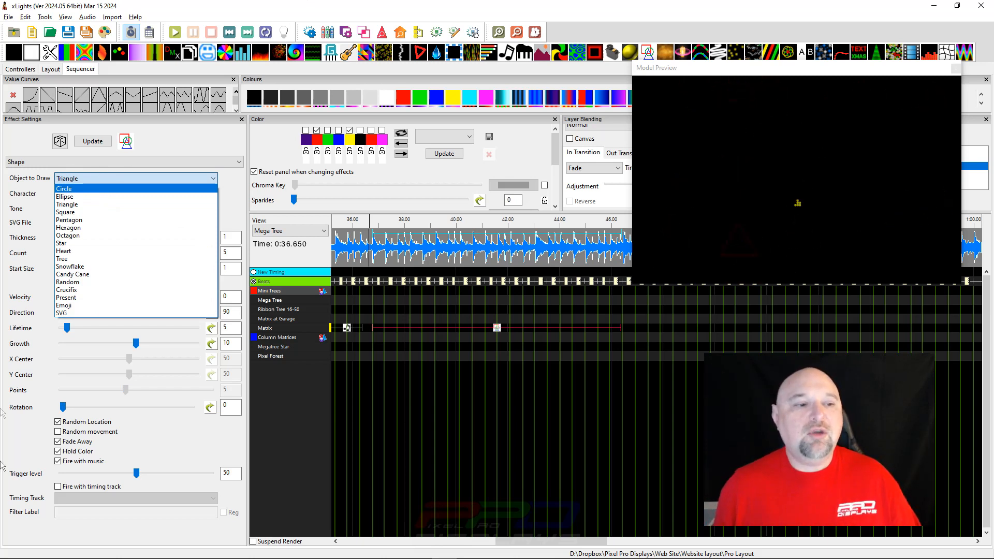
{"action": "left_click", "coordinate": [61, 243]}
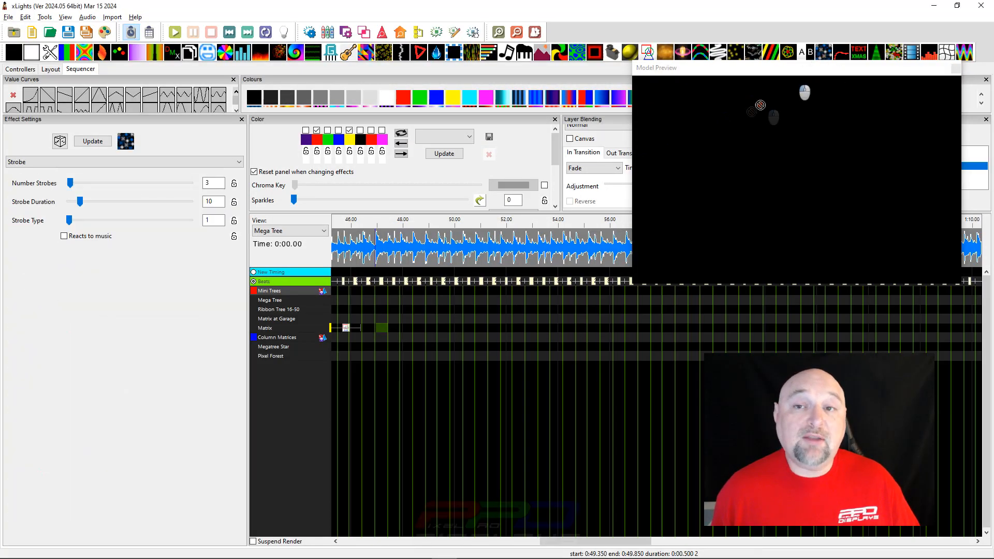
Lengthen the Strobe effect on the Matrix to span several seconds.
{"action": "left_click", "coordinate": [379, 328]}
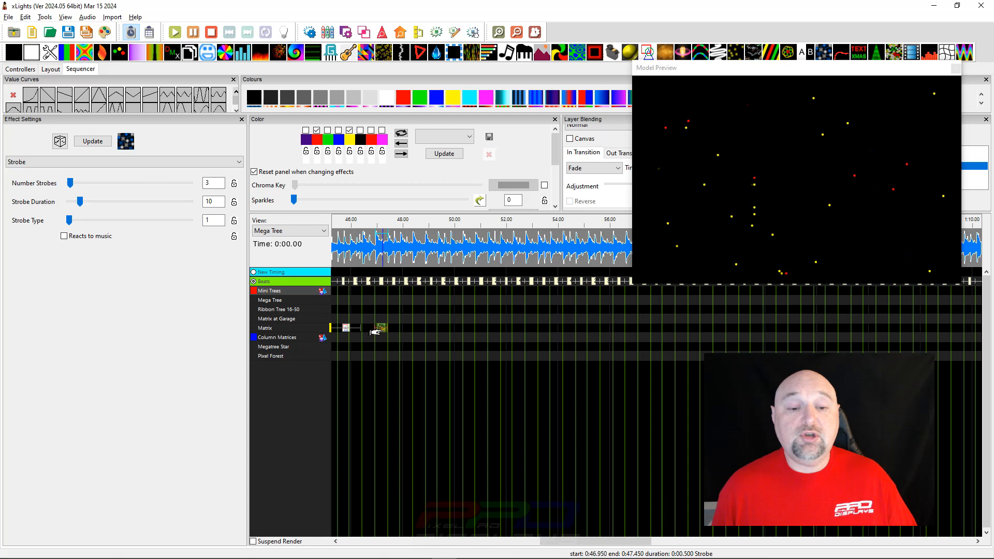
{"action": "left_click_drag", "start_coordinate": [381, 328], "coordinate": [589, 328]}
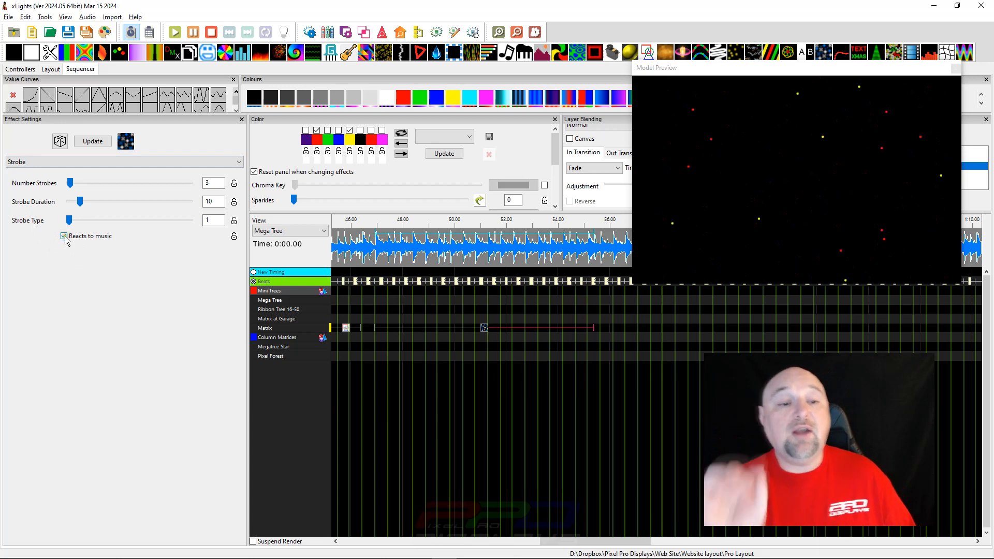
Make the Strobe react to music with 6 strobes and strobe duration raised to 14.
{"action": "left_click", "coordinate": [64, 236]}
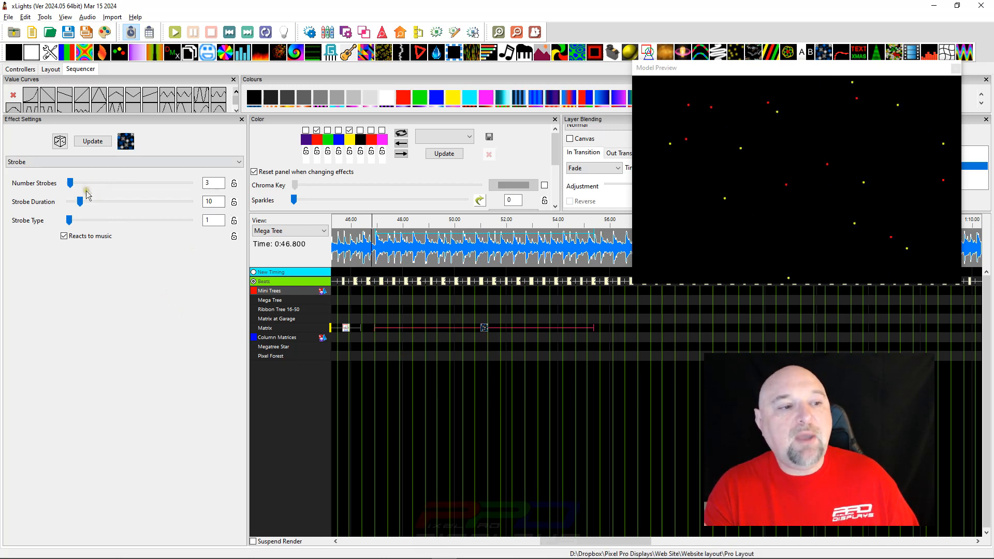
{"action": "left_click_drag", "start_coordinate": [70, 183], "coordinate": [79, 183]}
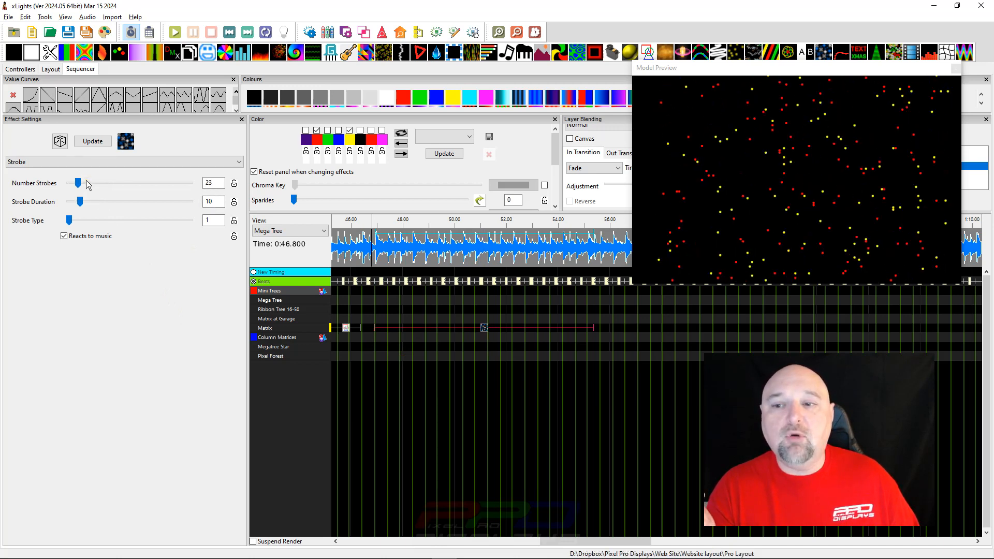
{"action": "left_click_drag", "start_coordinate": [79, 182], "coordinate": [71, 183]}
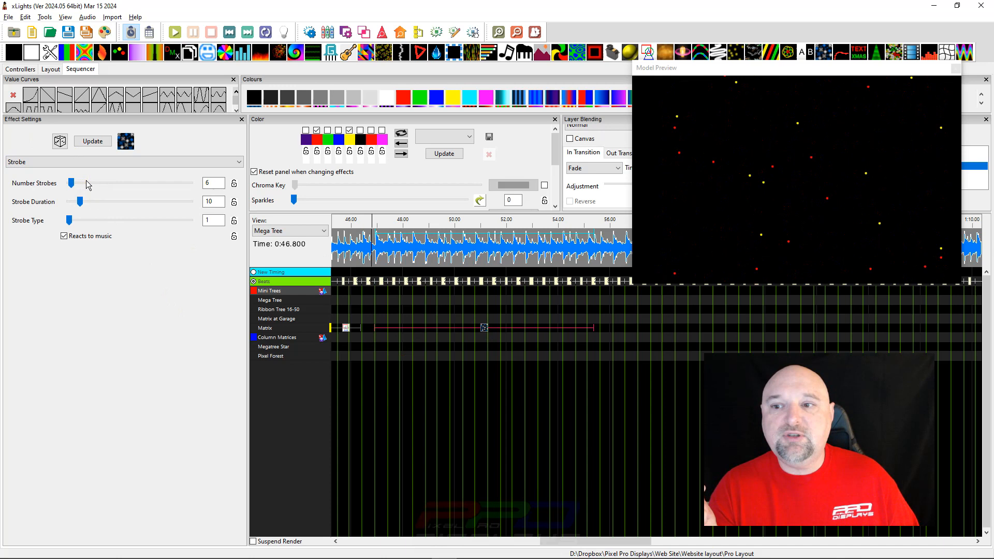
{"action": "left_click_drag", "start_coordinate": [78, 201], "coordinate": [86, 201]}
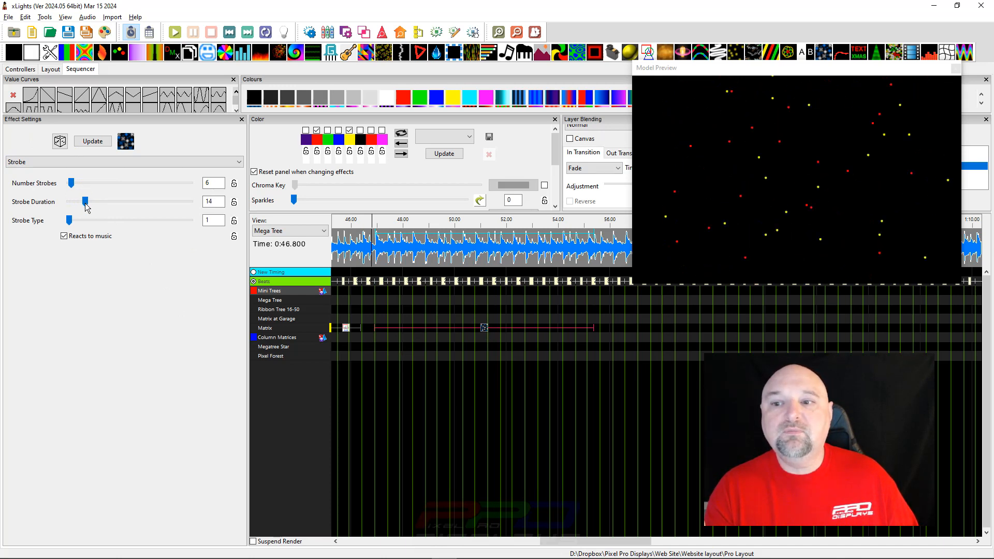
{"action": "left_click_drag", "start_coordinate": [69, 220], "coordinate": [109, 220]}
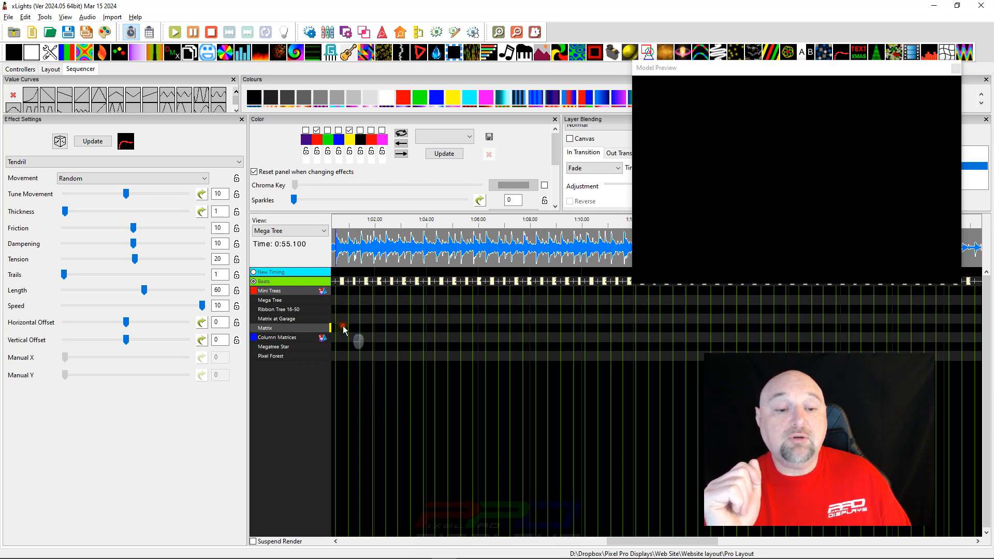
Stretch the new Tendril effect on the Matrix across several seconds of the song.
{"action": "left_click_drag", "start_coordinate": [342, 327], "coordinate": [707, 328]}
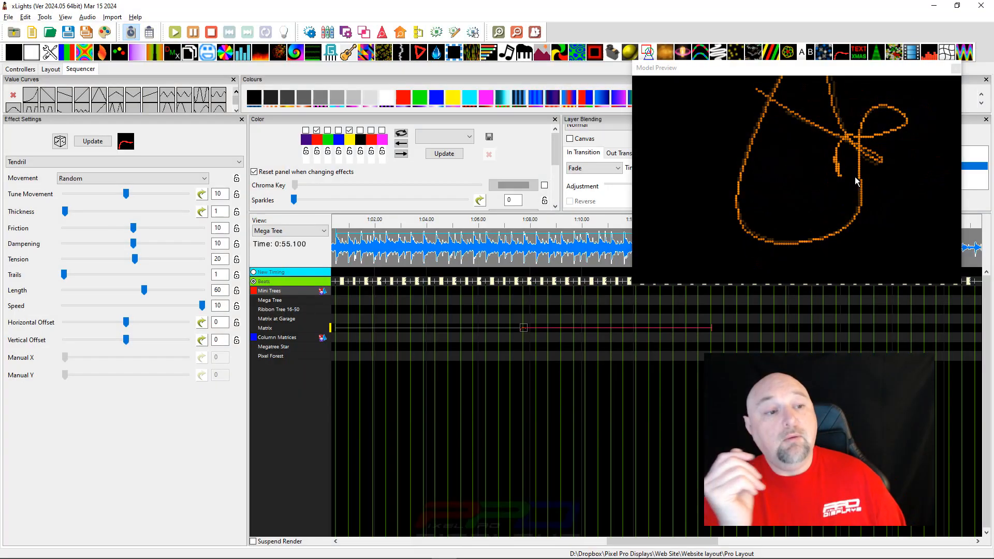
{"action": "left_click", "coordinate": [132, 178]}
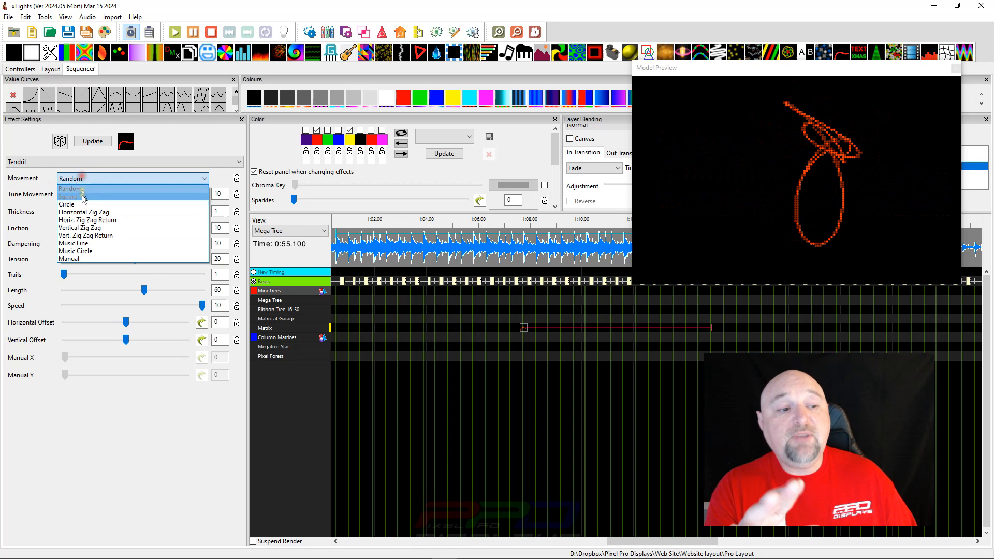
Set Tendril movement to Music Line, shorten the effect, and try another movement pattern.
{"action": "left_click", "coordinate": [73, 243]}
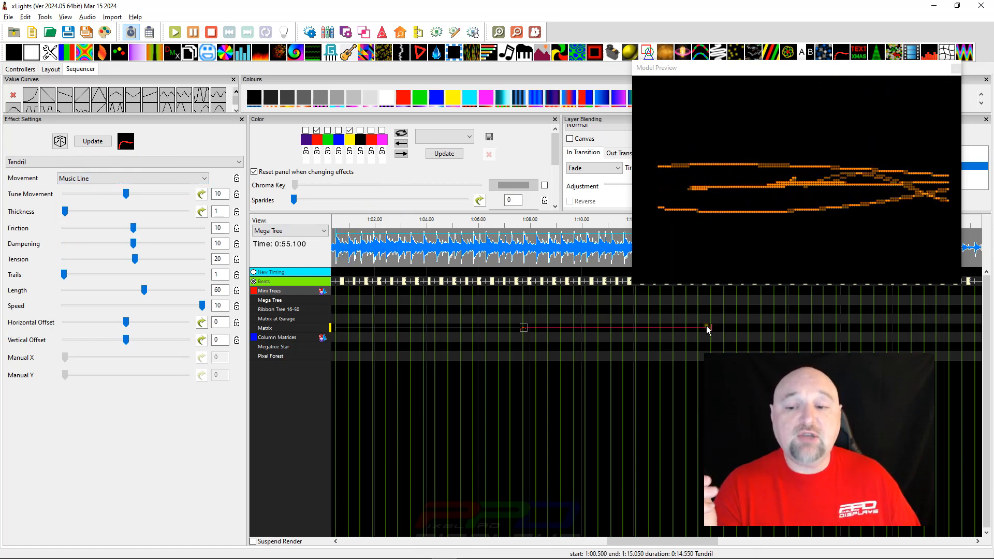
{"action": "left_click_drag", "start_coordinate": [706, 328], "coordinate": [476, 328]}
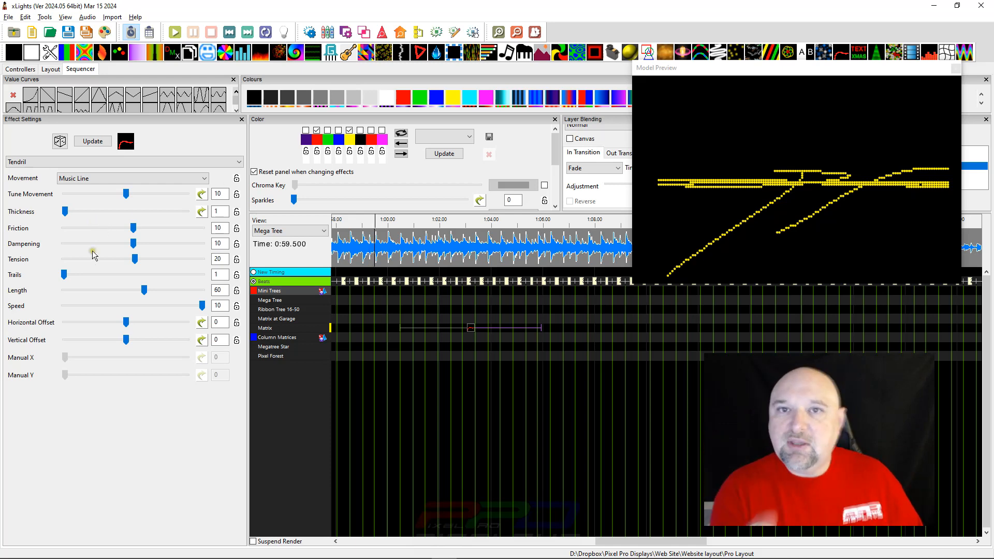
{"action": "left_click", "coordinate": [132, 179]}
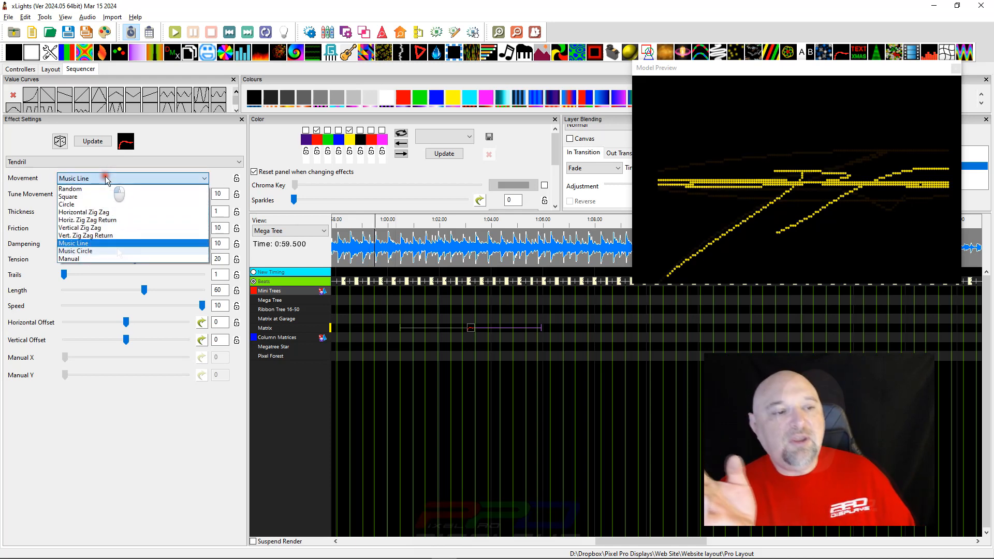
{"action": "left_click", "coordinate": [75, 251]}
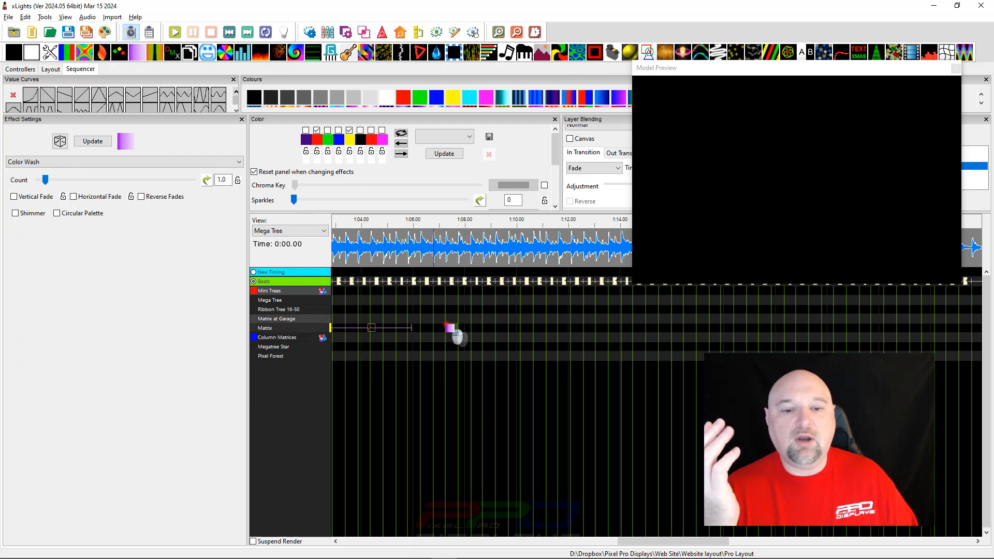
Place a Color Wash on the Matrix row and toggle Reverse Fades on, then off.
{"action": "left_click_drag", "start_coordinate": [450, 327], "coordinate": [684, 328]}
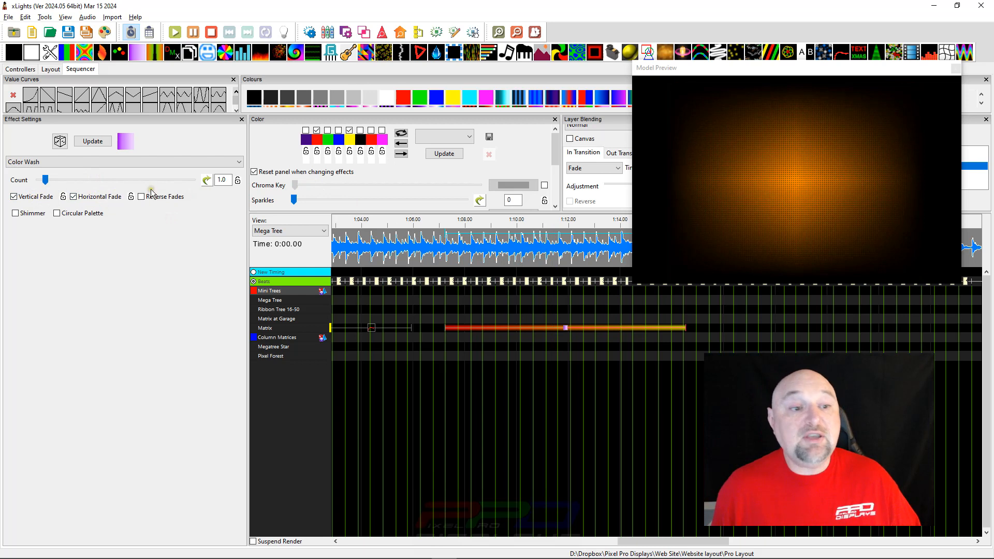
{"action": "left_click", "coordinate": [140, 196]}
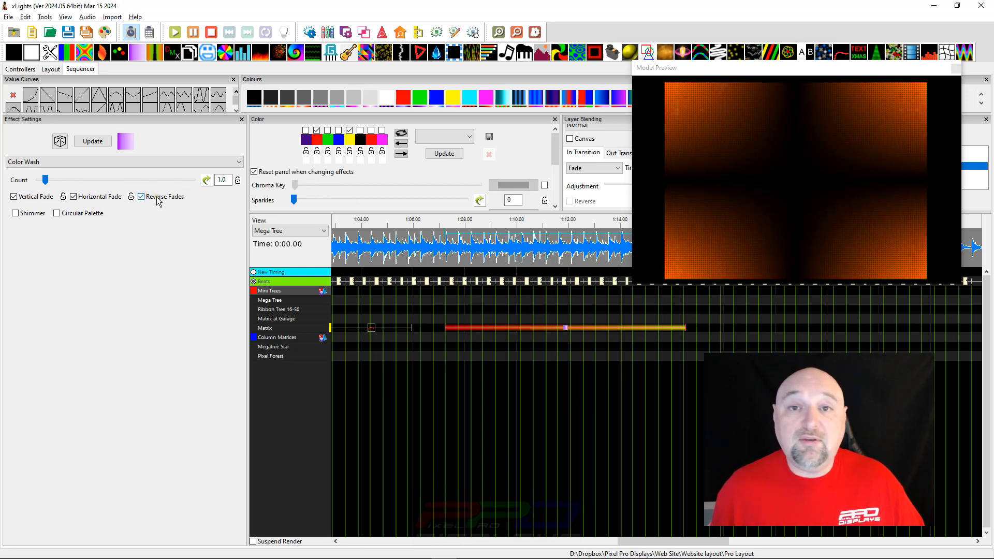
{"action": "left_click", "coordinate": [141, 197]}
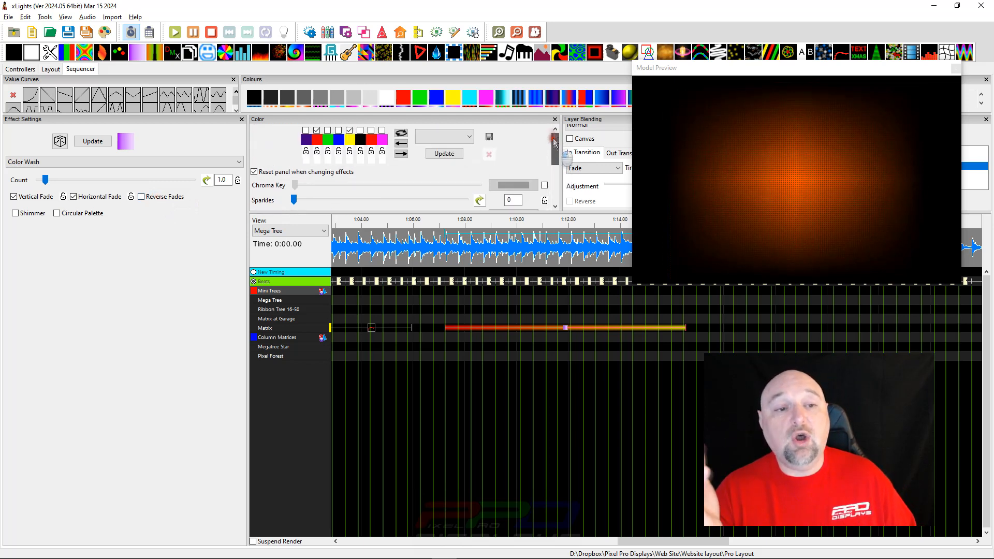
Give the Color Wash sparkles at level 1 that reflect the music.
{"action": "left_click", "coordinate": [555, 144]}
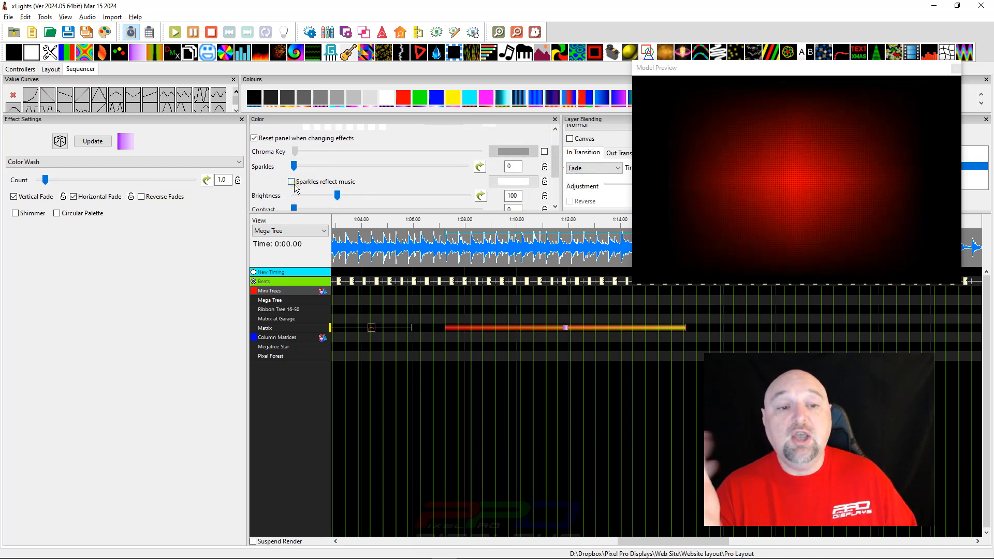
{"action": "left_click", "coordinate": [291, 182]}
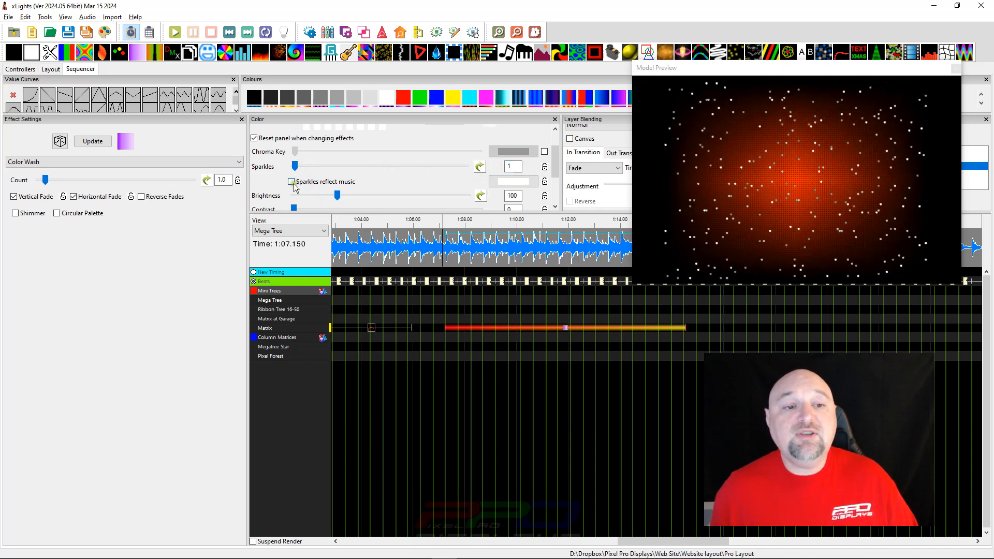
{"action": "left_click", "coordinate": [291, 182]}
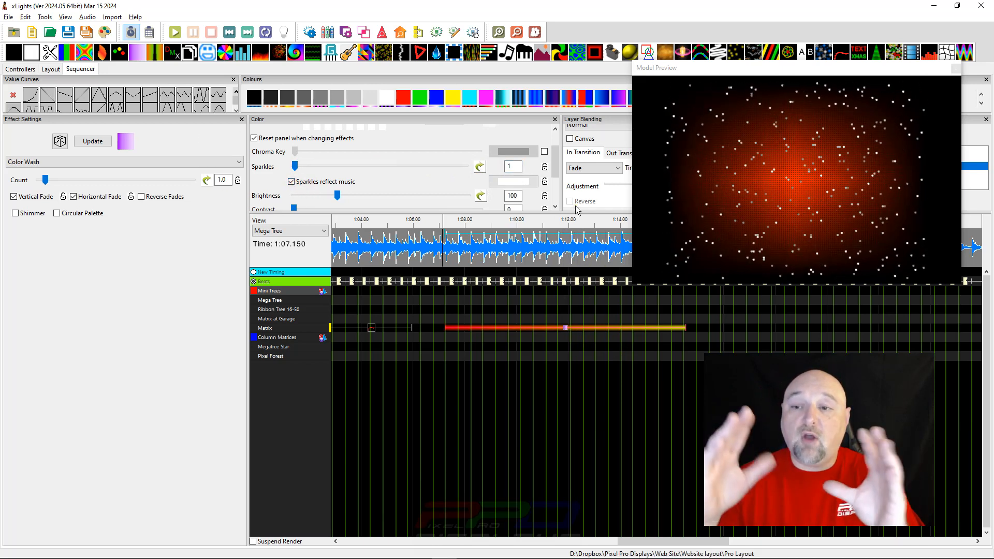